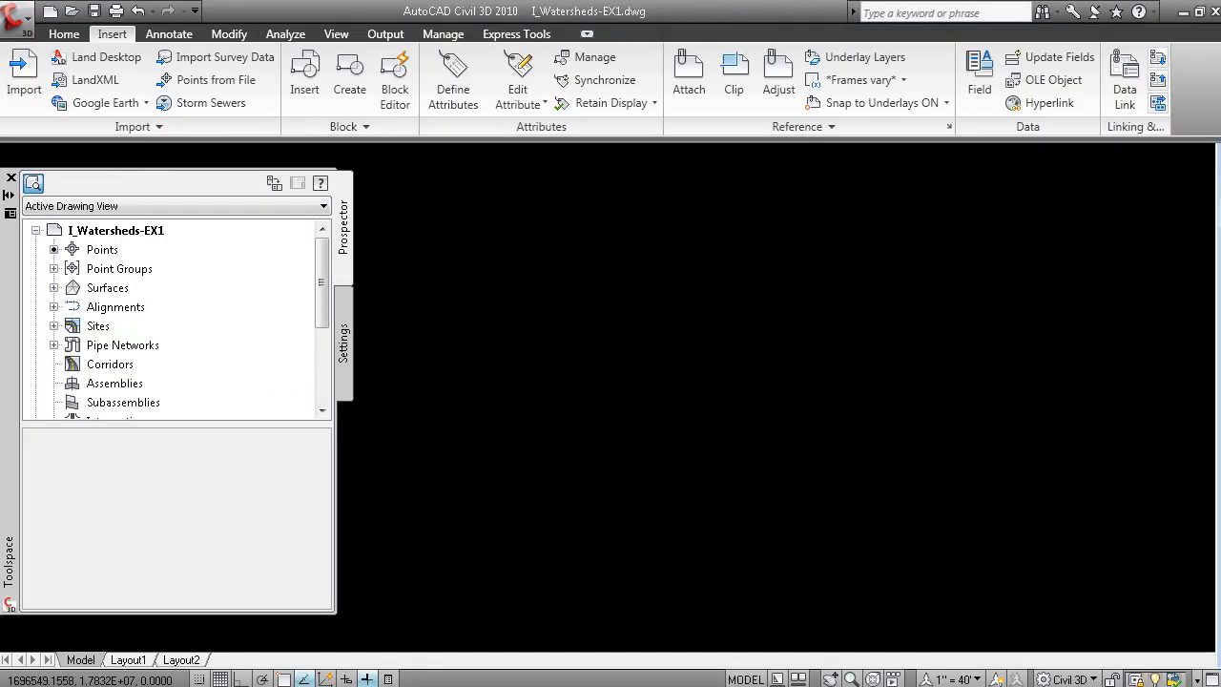
Step: Expand Surfaces in Prospector and open Surface Properties for Existing Ground
click(55, 287)
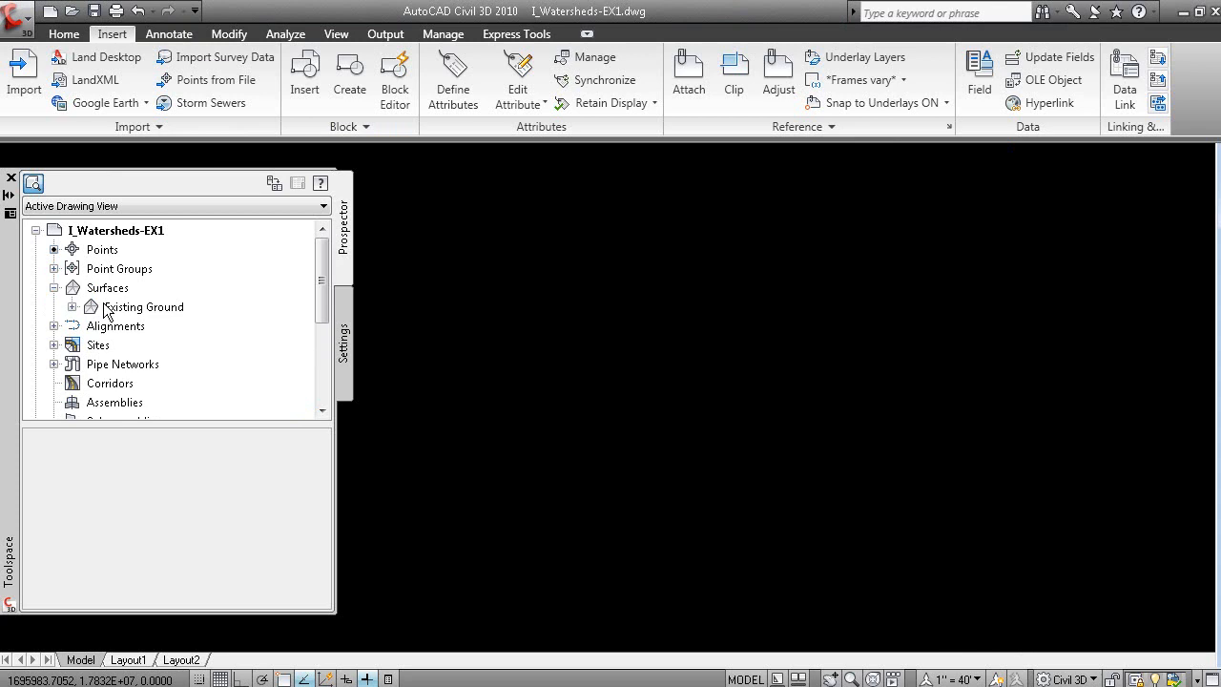
right_click(142, 306)
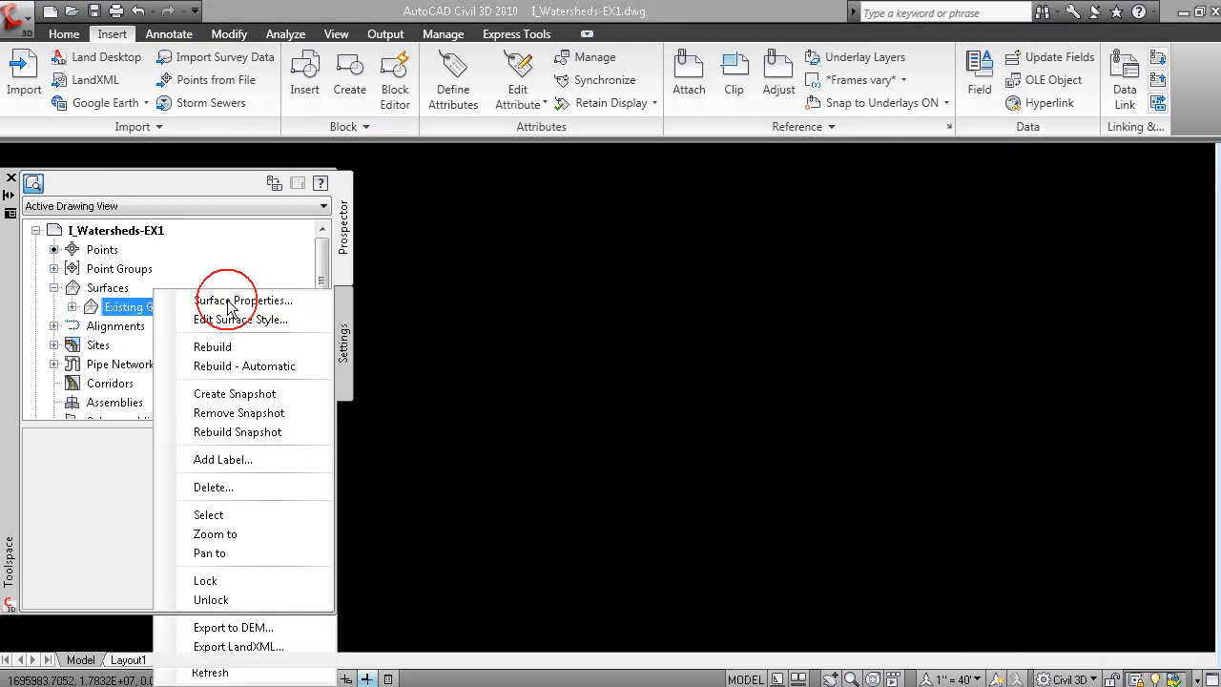
click(242, 300)
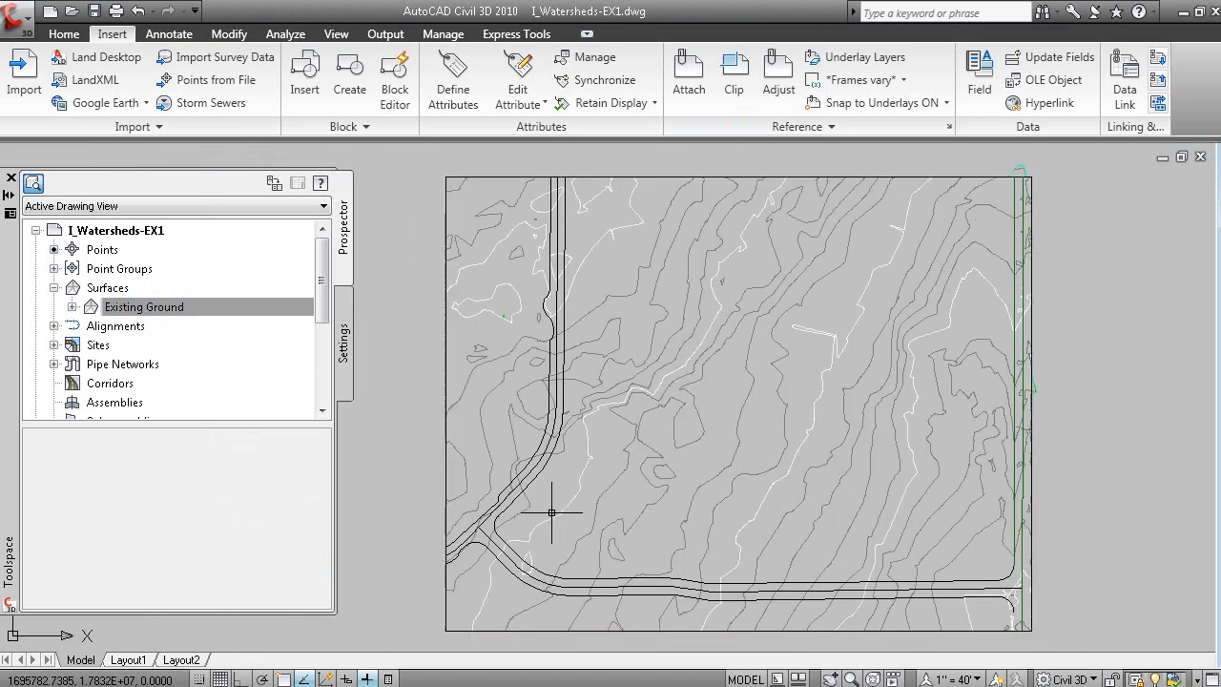
right_click(144, 306)
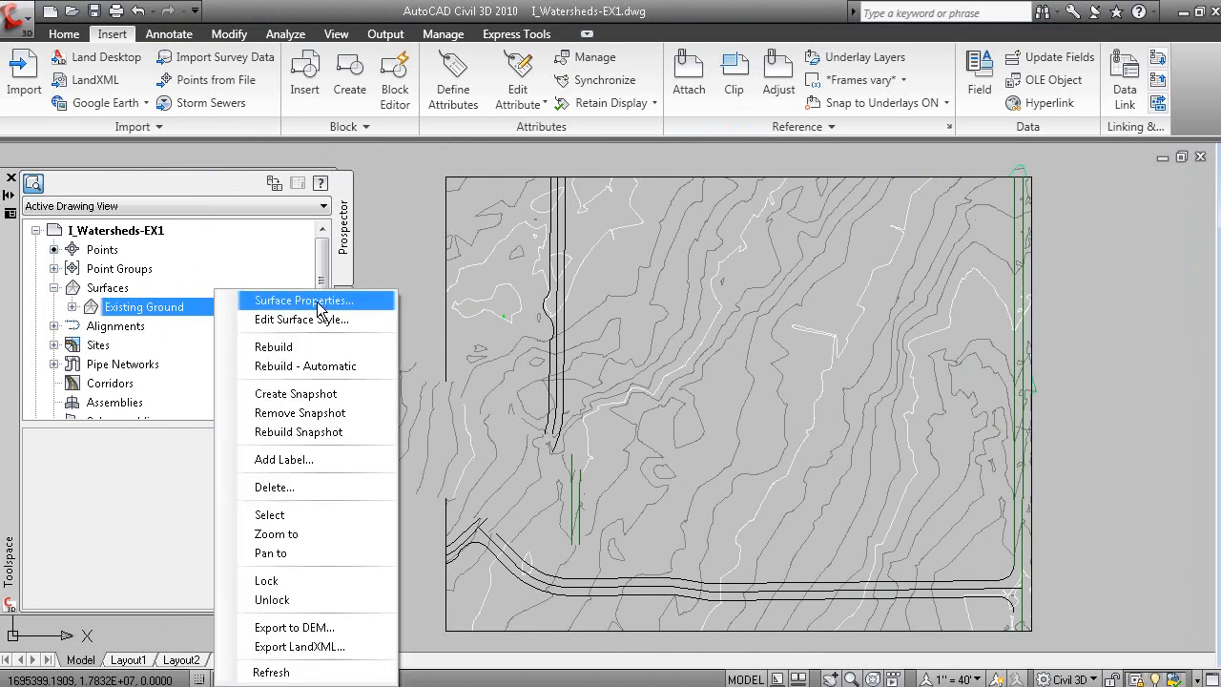
click(304, 300)
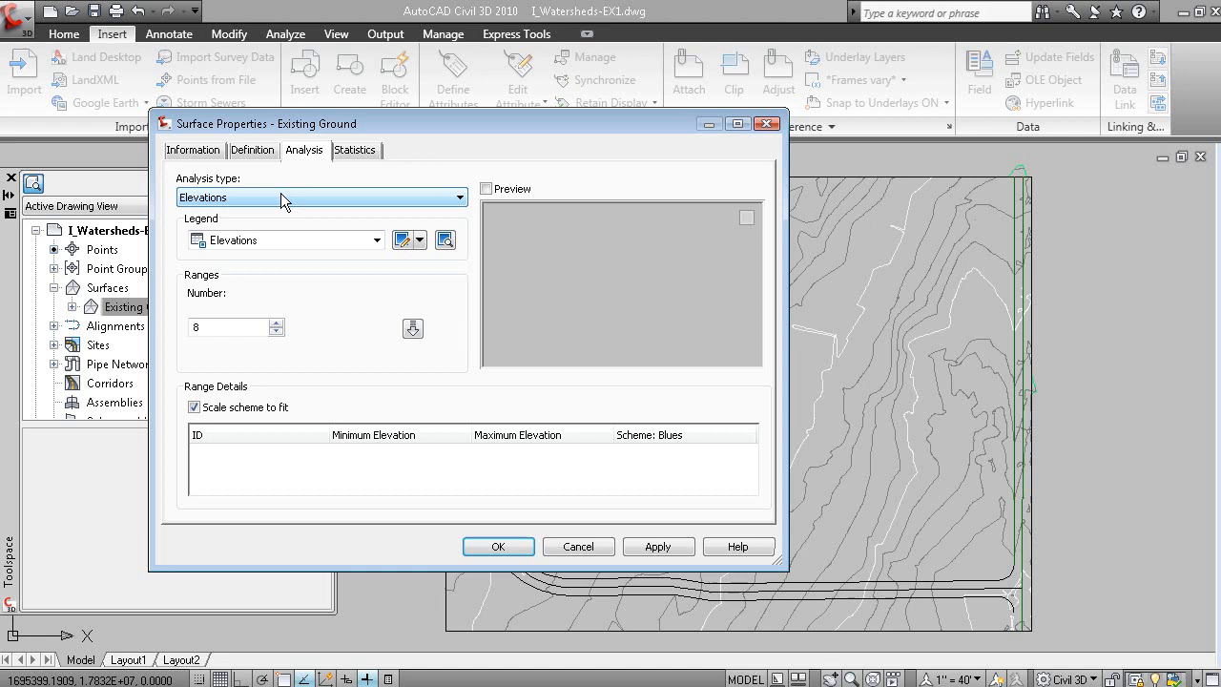
Step: Run a Watersheds analysis with merge depth 2 and adjacent boundary watersheds merged
click(322, 196)
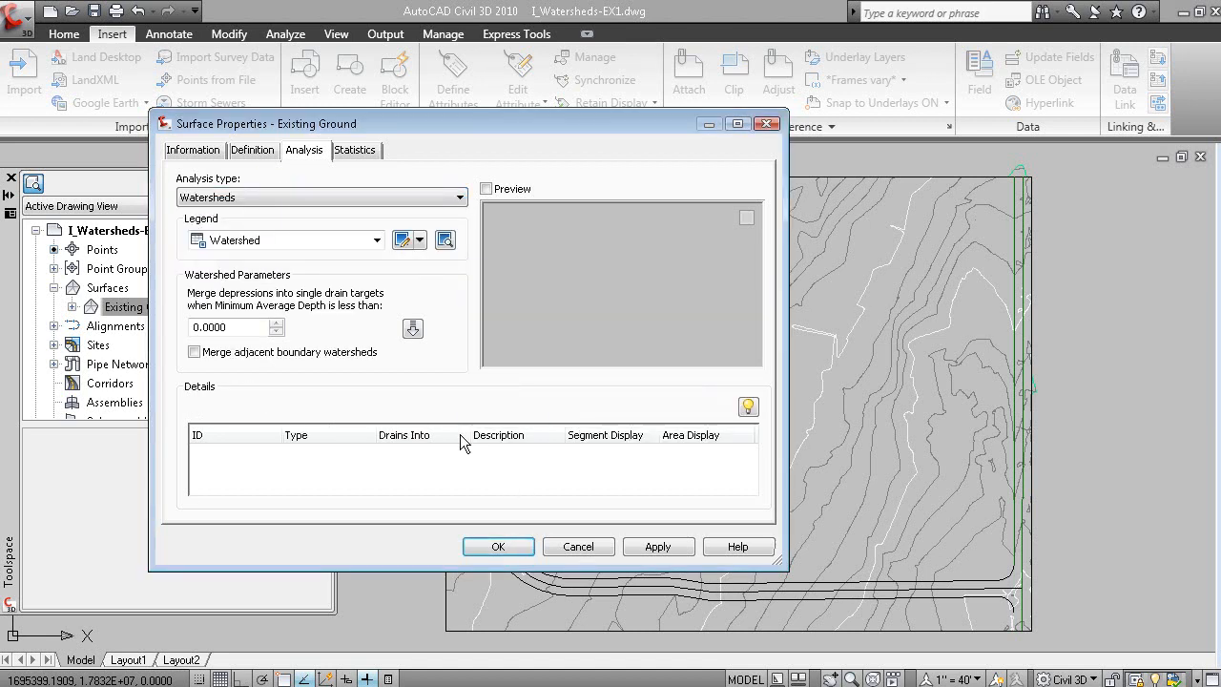
mouse_move(248, 318)
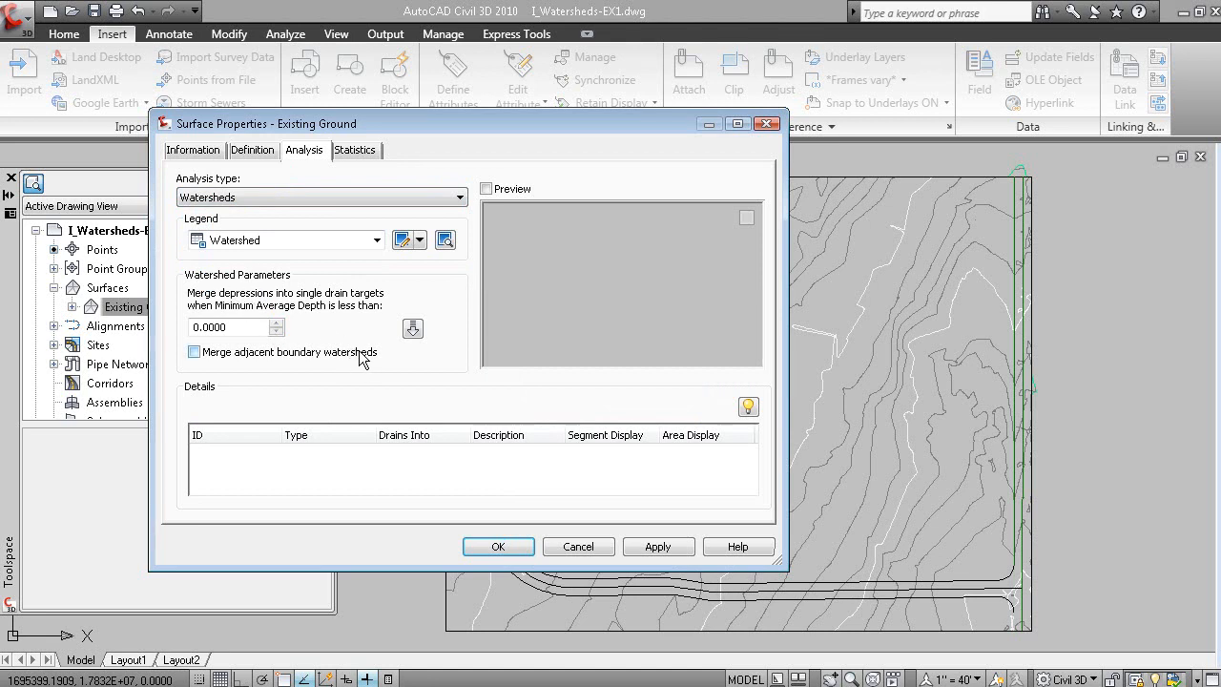
triple_click(227, 326)
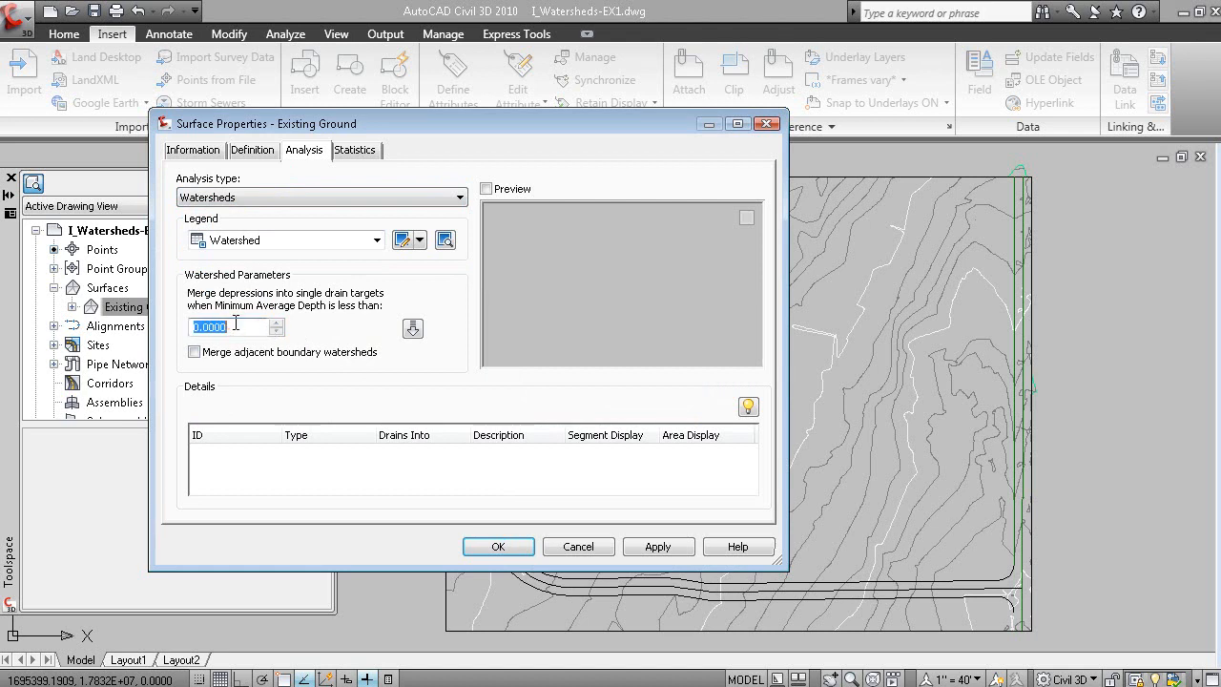
mouse_move(253, 327)
text(2)
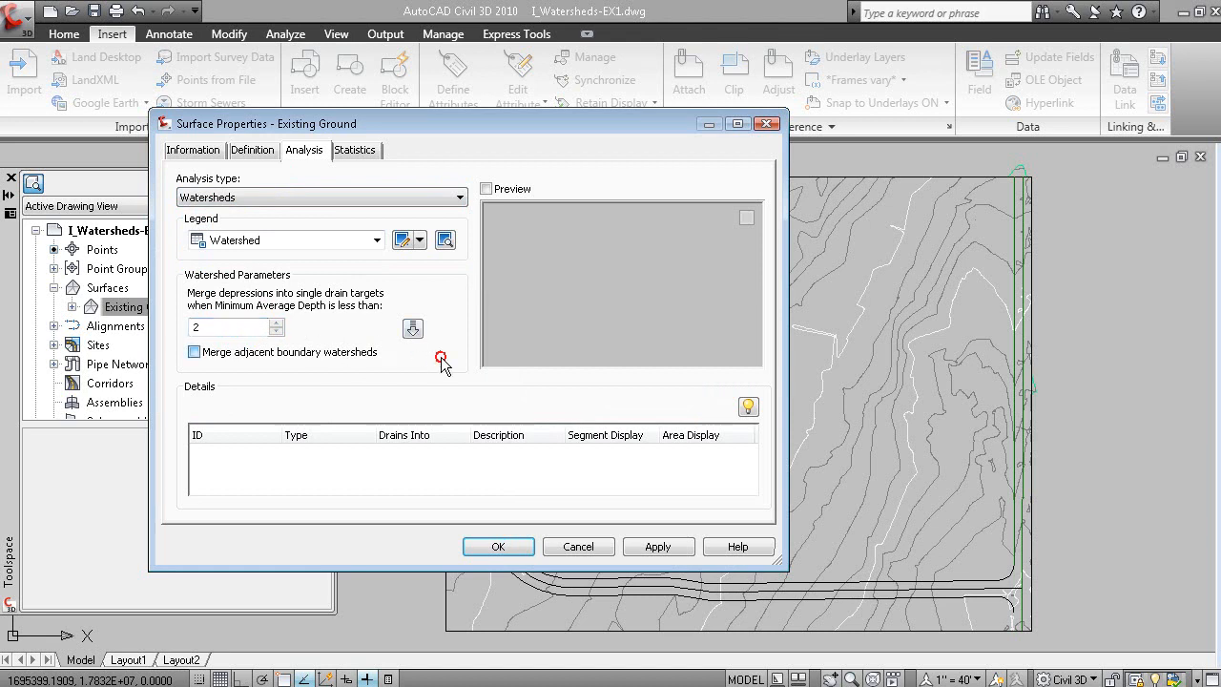
click(195, 352)
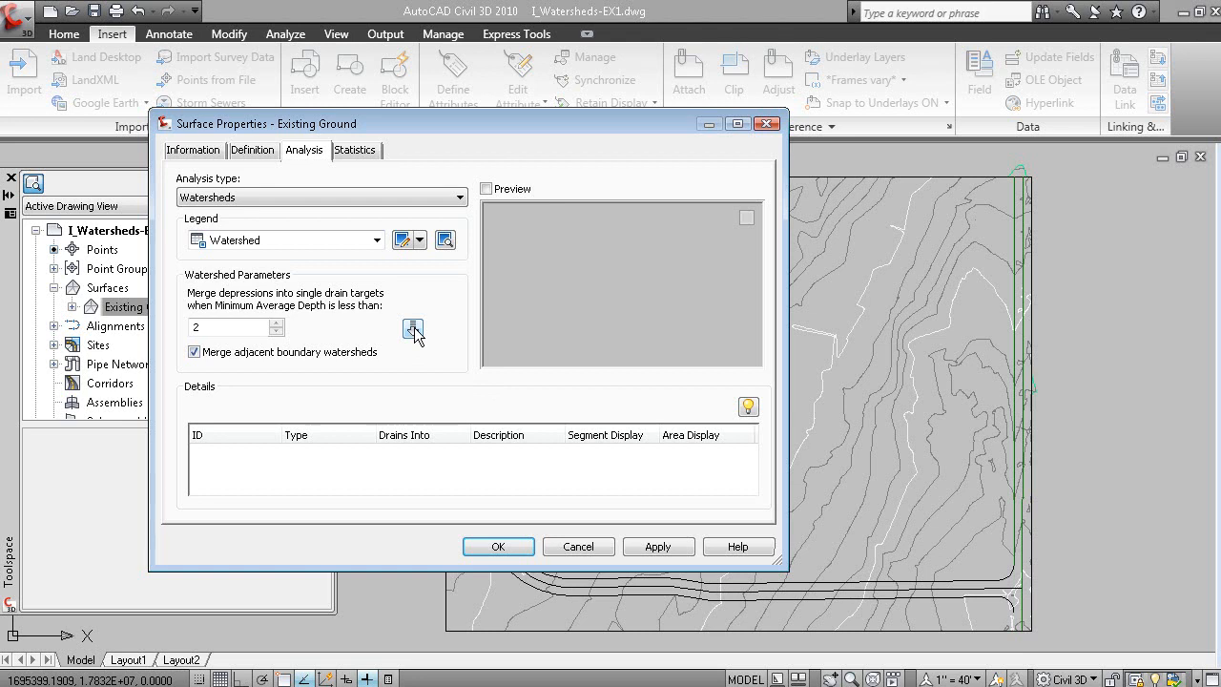
click(413, 327)
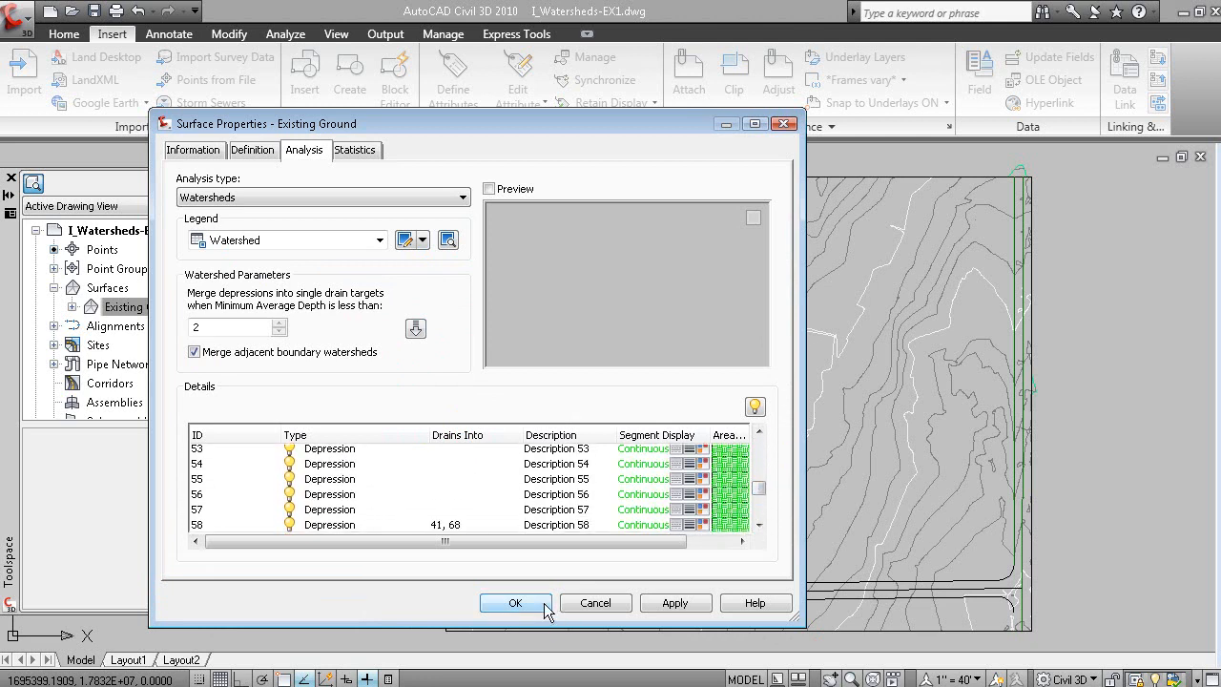
click(515, 602)
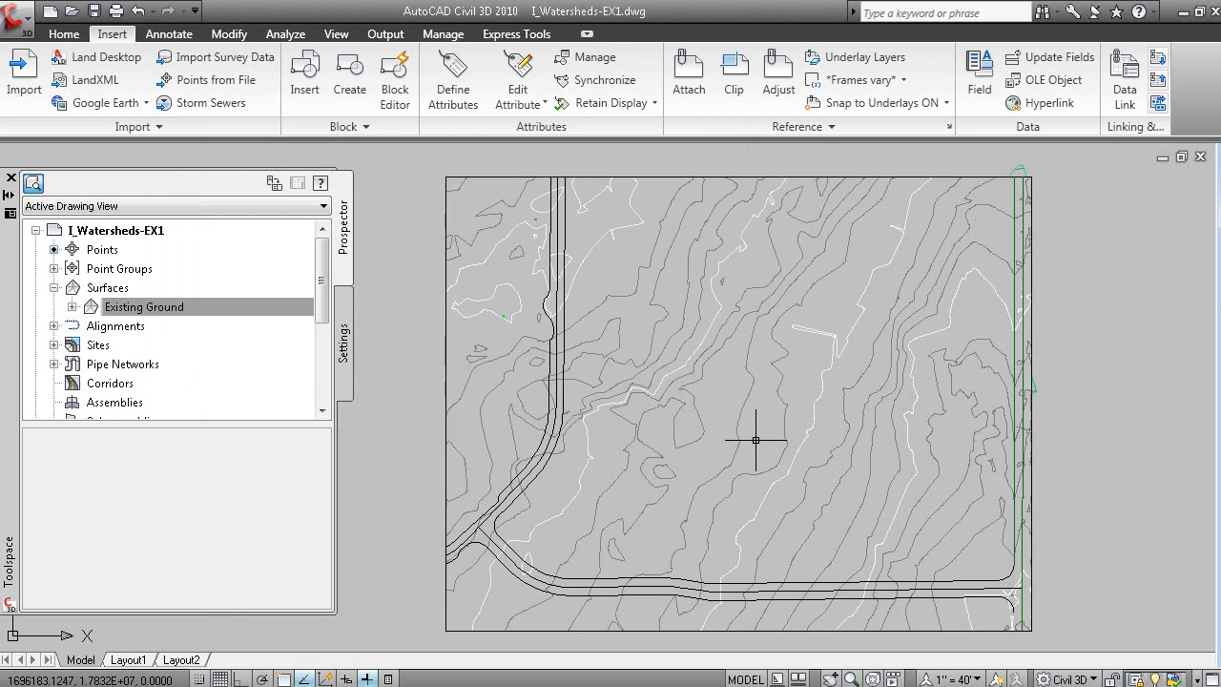
Step: Expand Surface > Surface Styles in the Settings tree and show its context menu
click(343, 344)
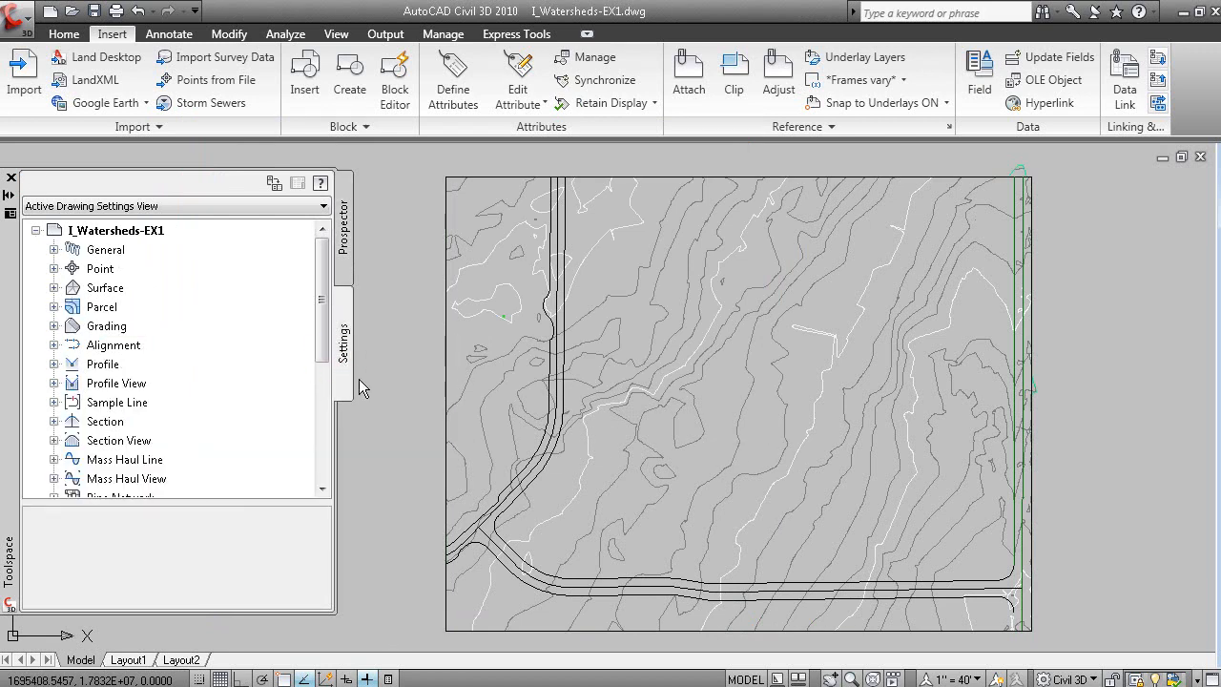
mouse_move(388, 452)
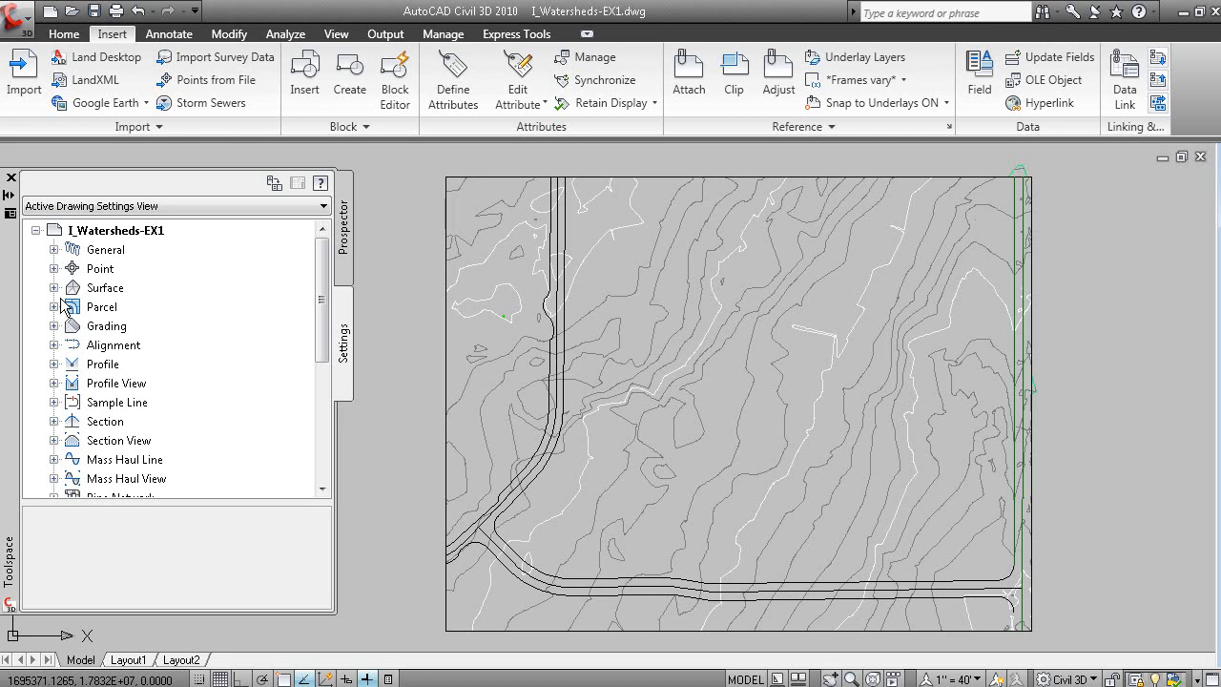
click(55, 287)
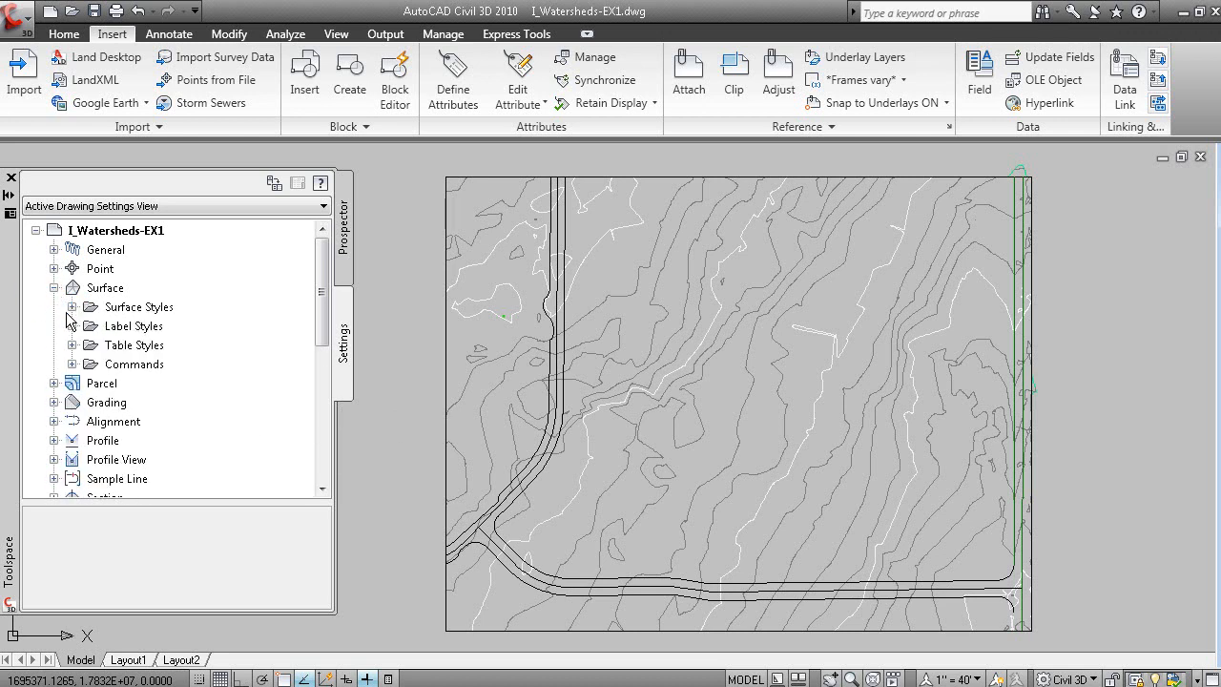
click(69, 306)
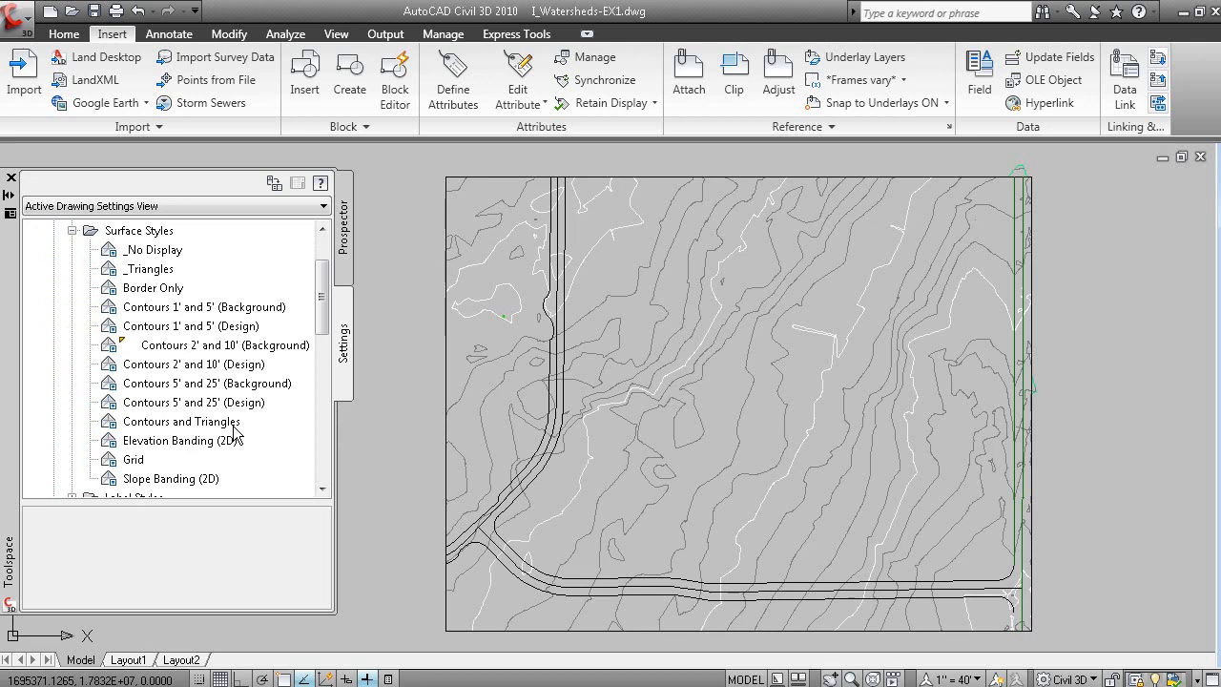
mouse_move(162, 246)
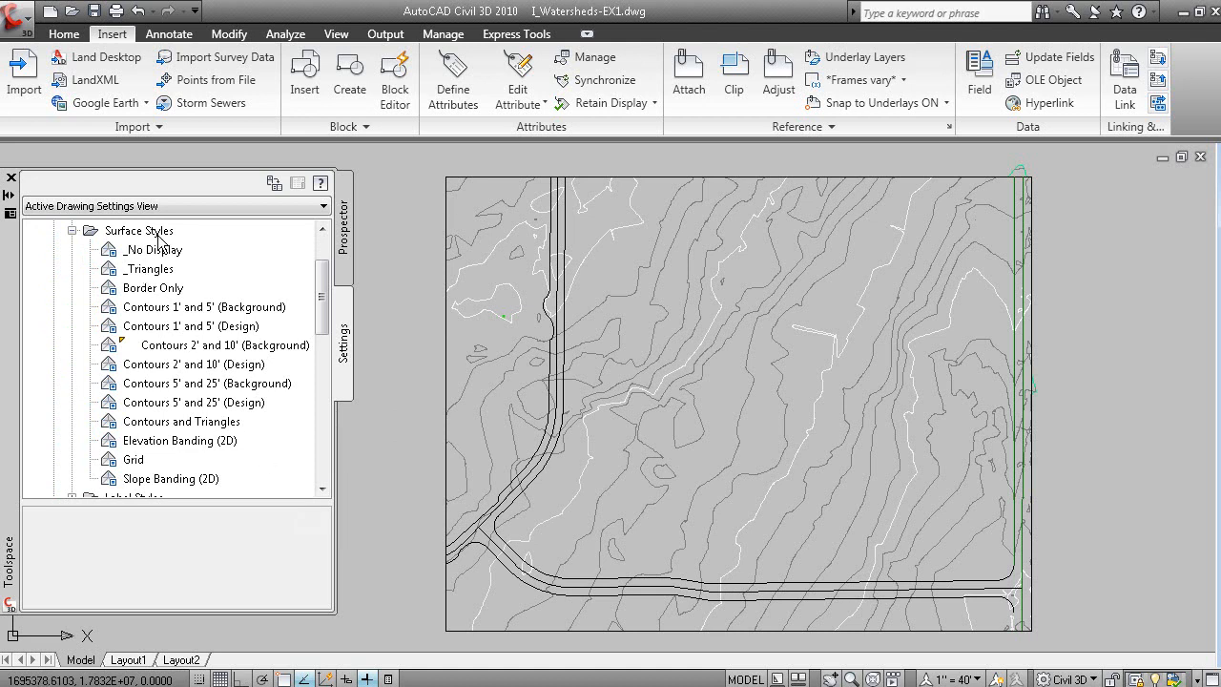
right_click(138, 230)
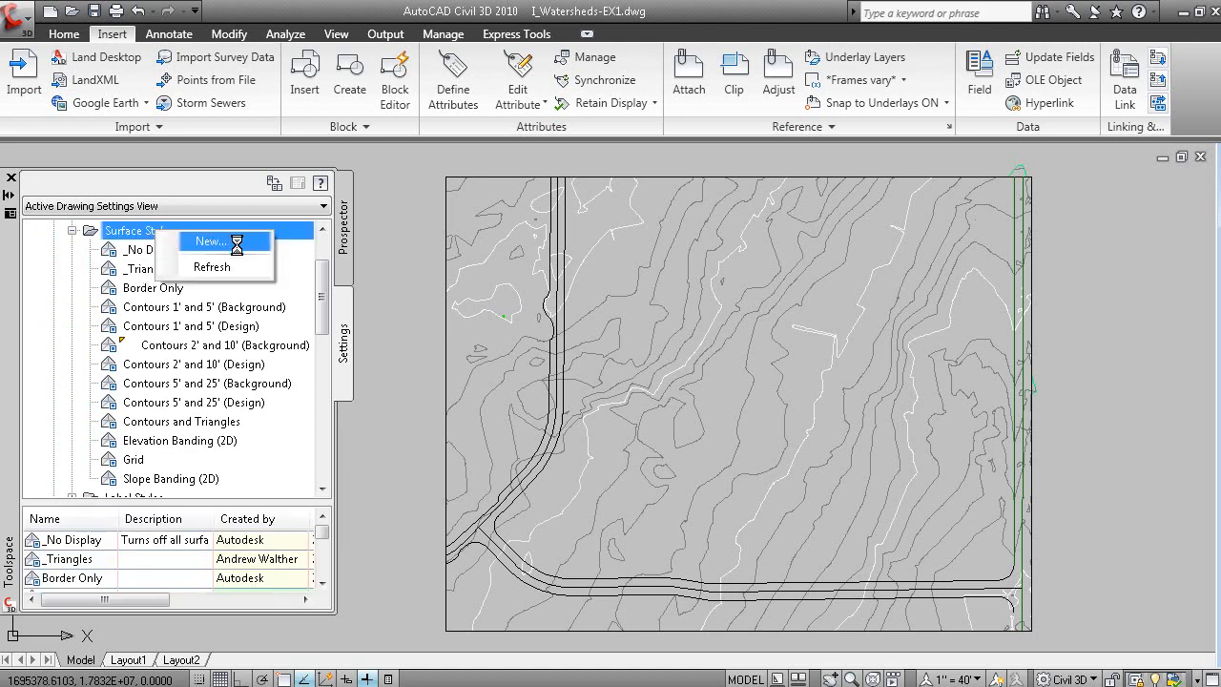
Step: Create a new surface style and name it Watershed Analysis
click(209, 240)
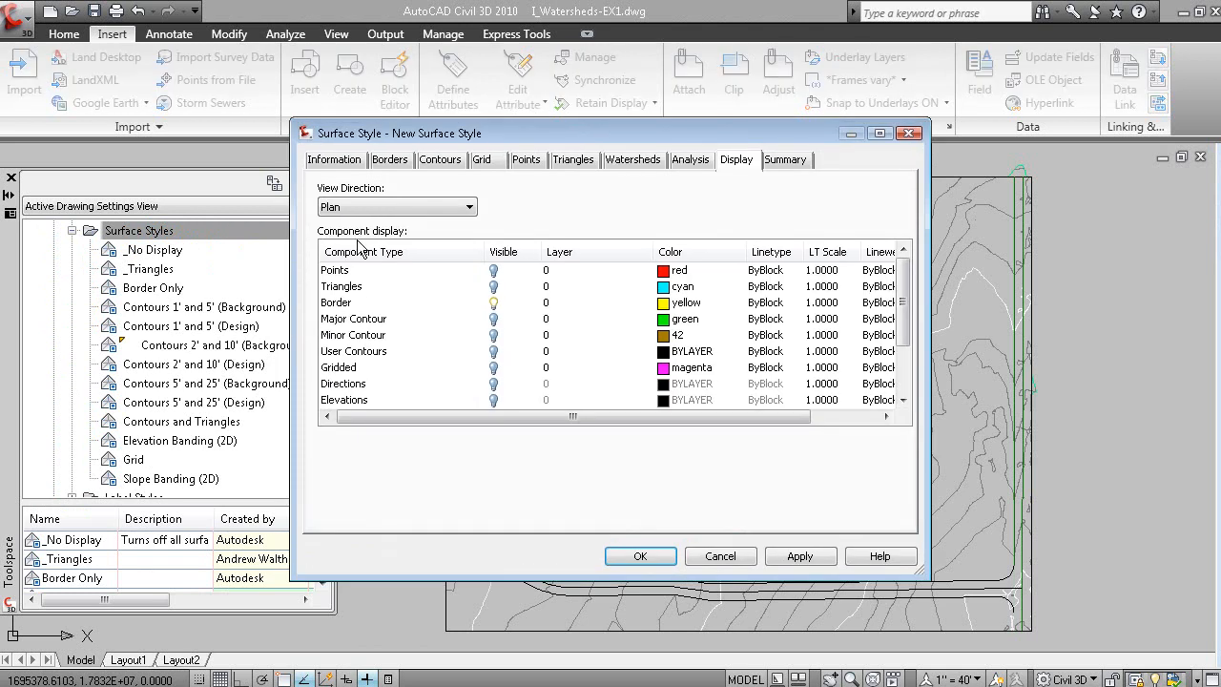
click(334, 159)
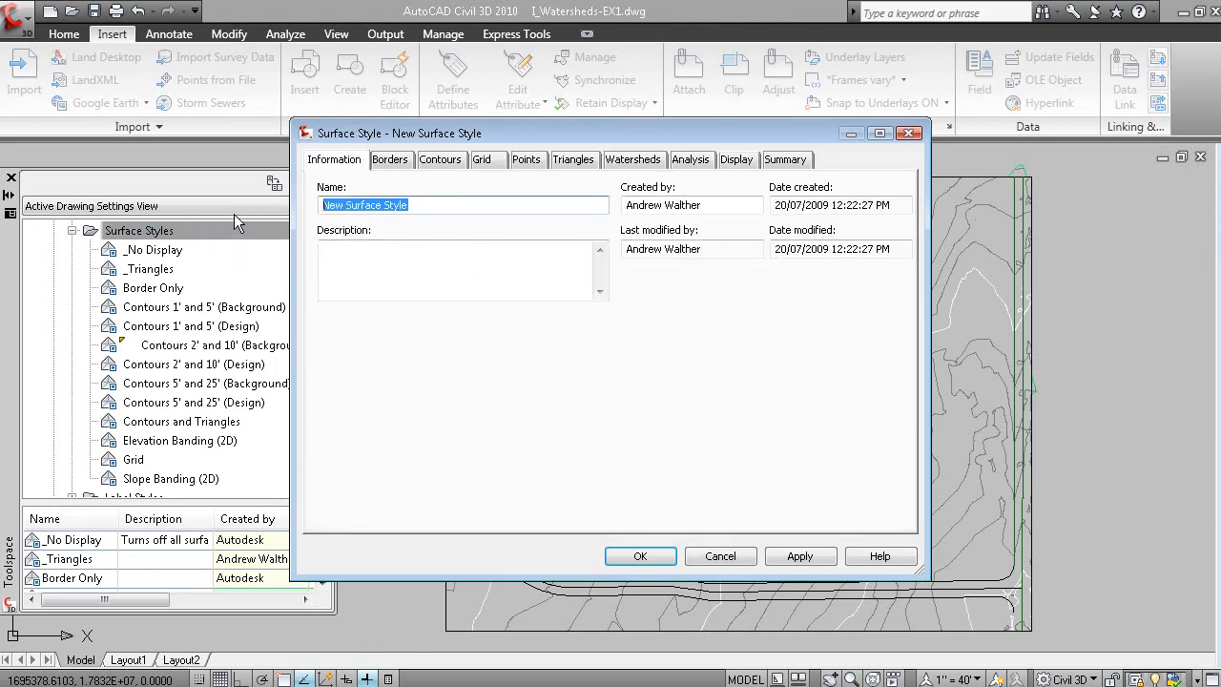
text(Wathershed Ana)
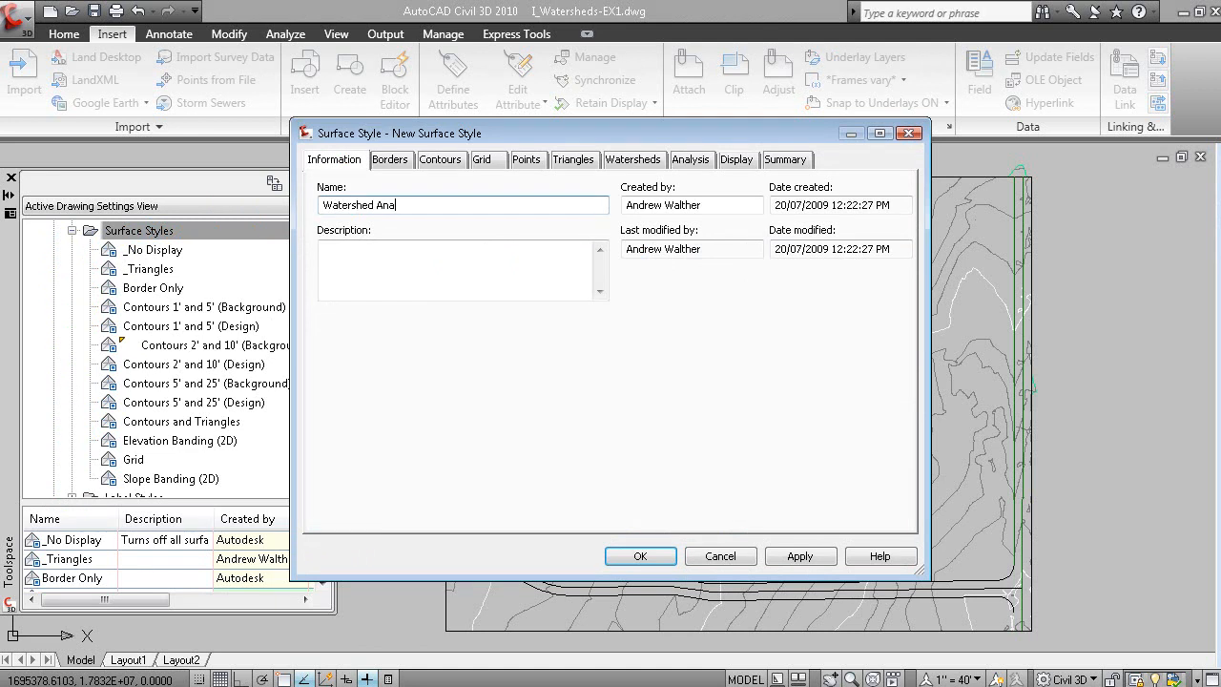
text(ly)
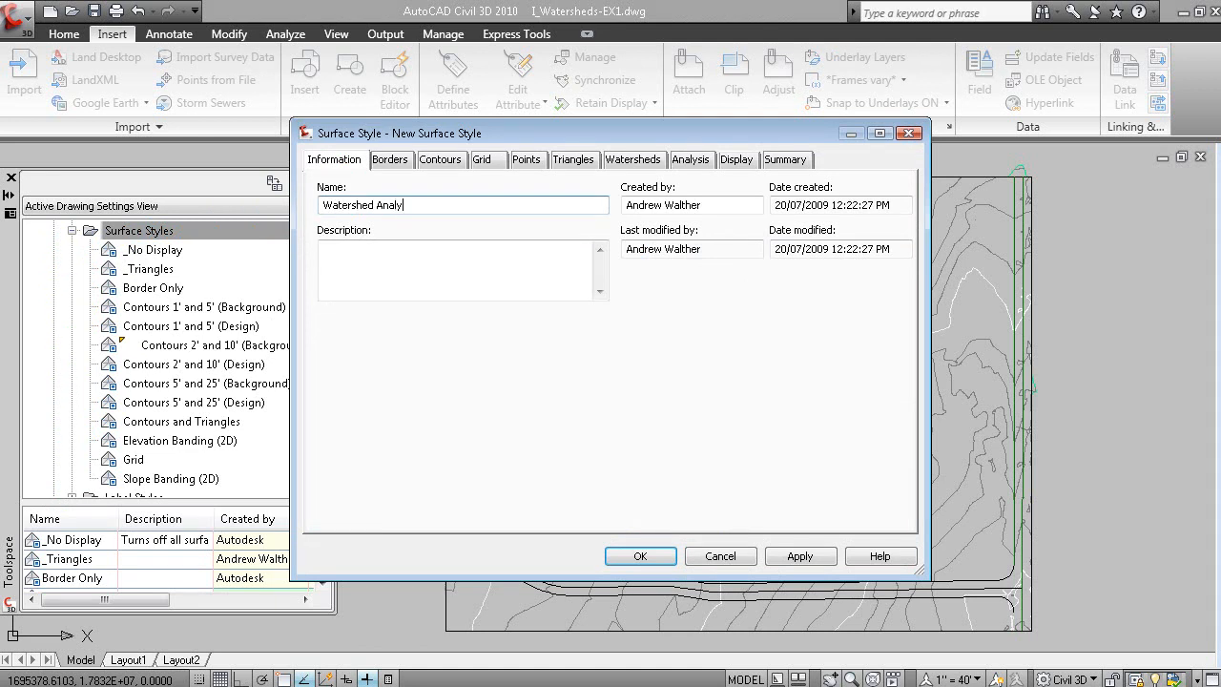
Step: Show only watersheds, making boundary segment watersheds blue with ANSI31 hatching, and save the style
click(736, 159)
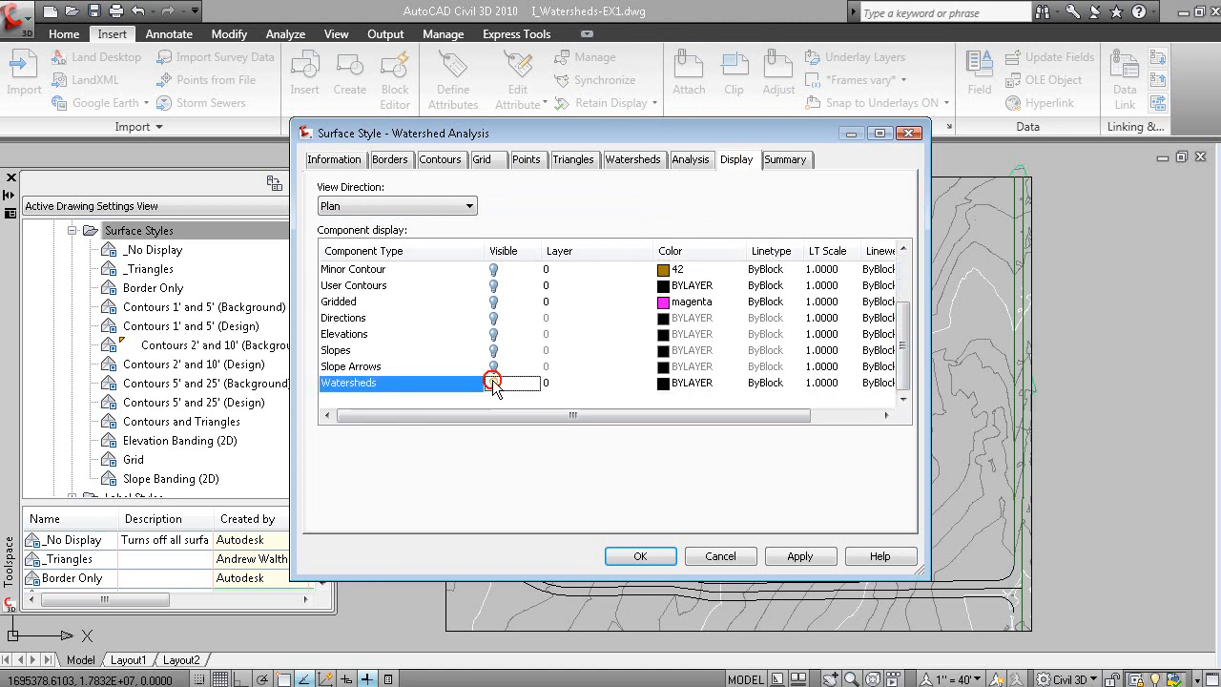
click(493, 382)
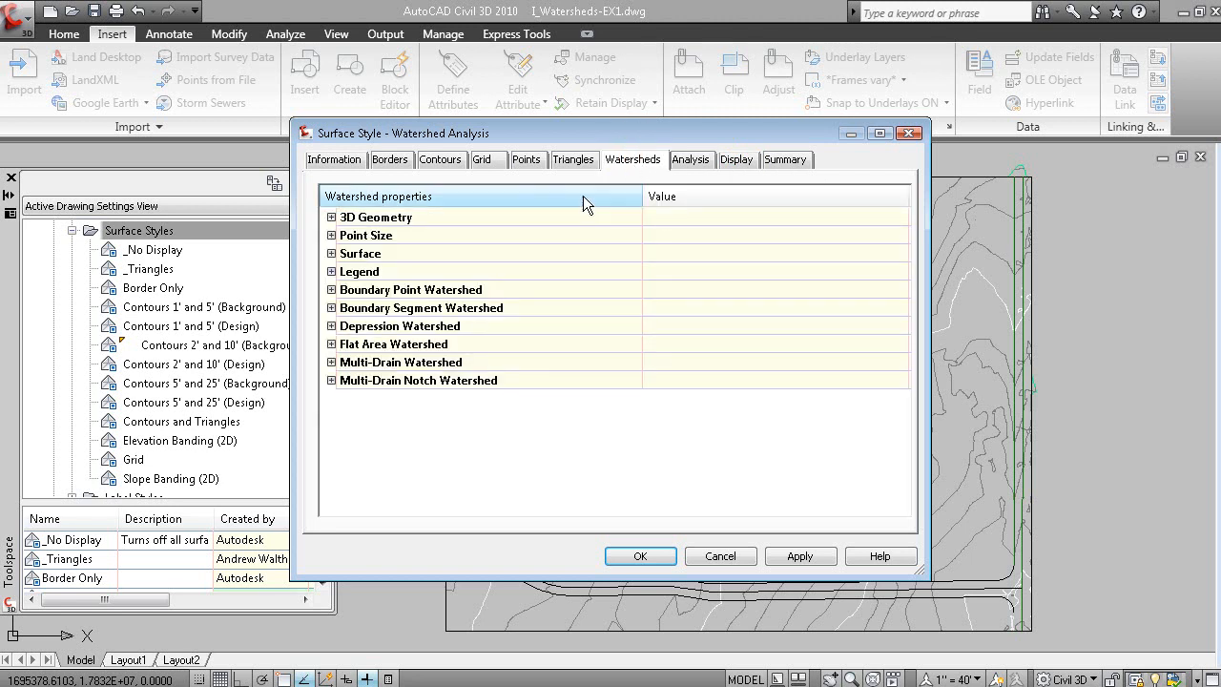
click(331, 216)
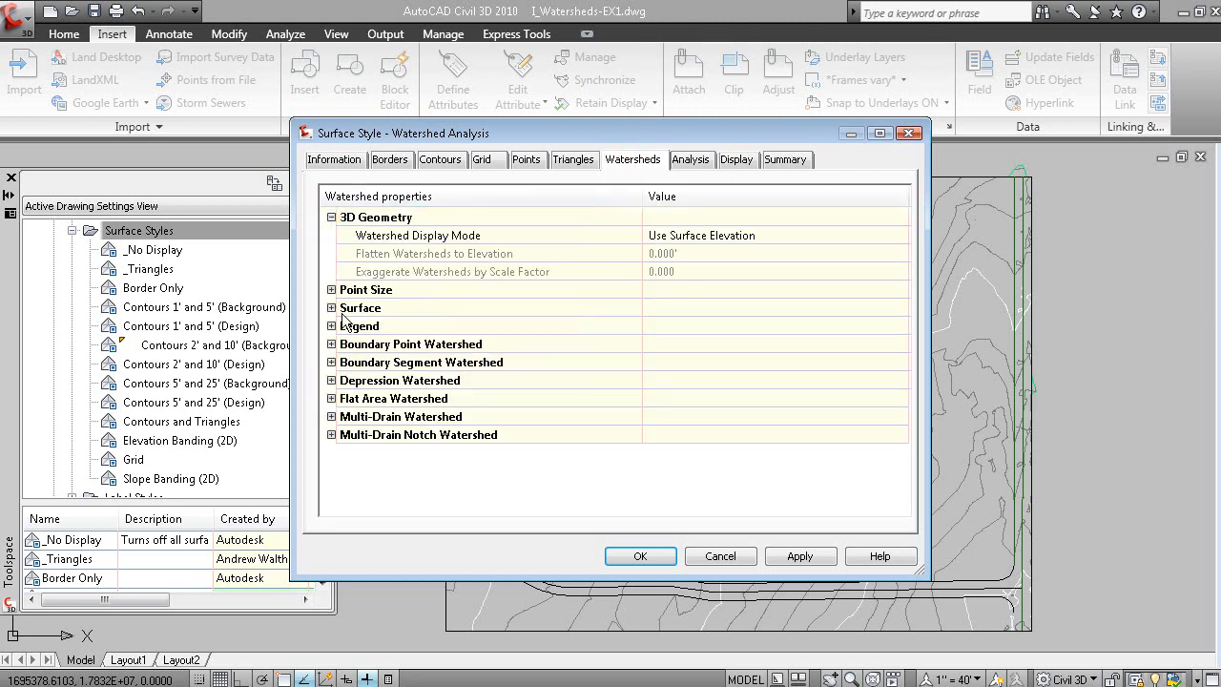
click(331, 289)
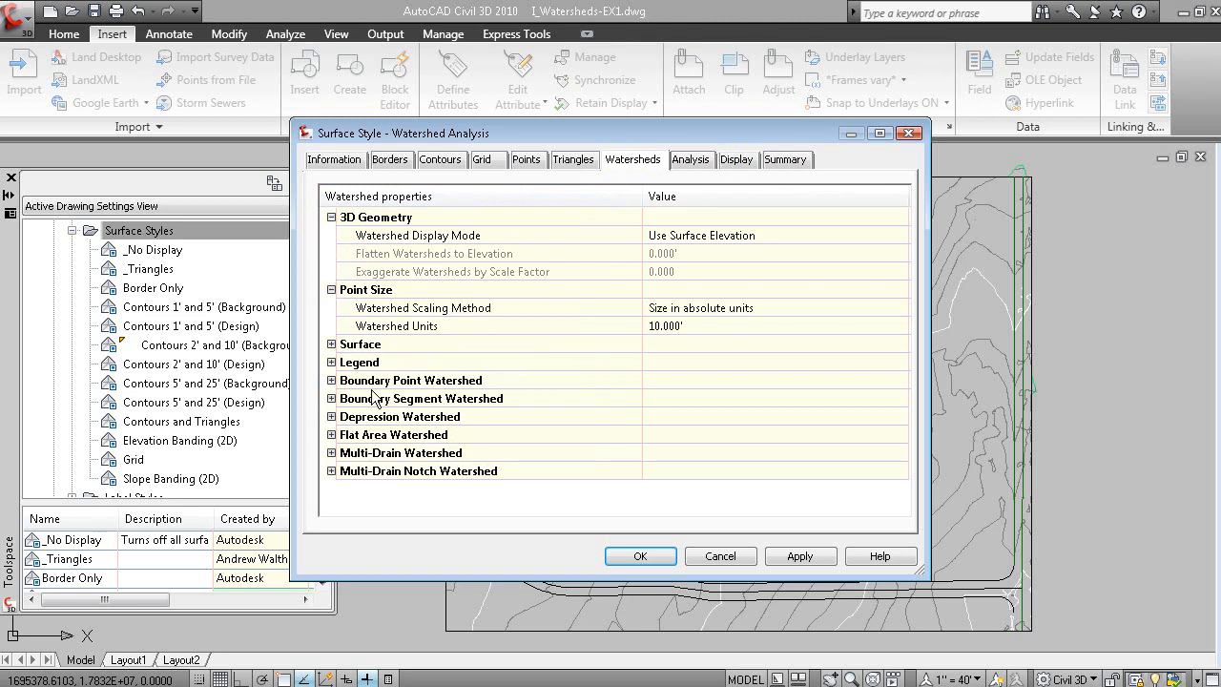
click(331, 343)
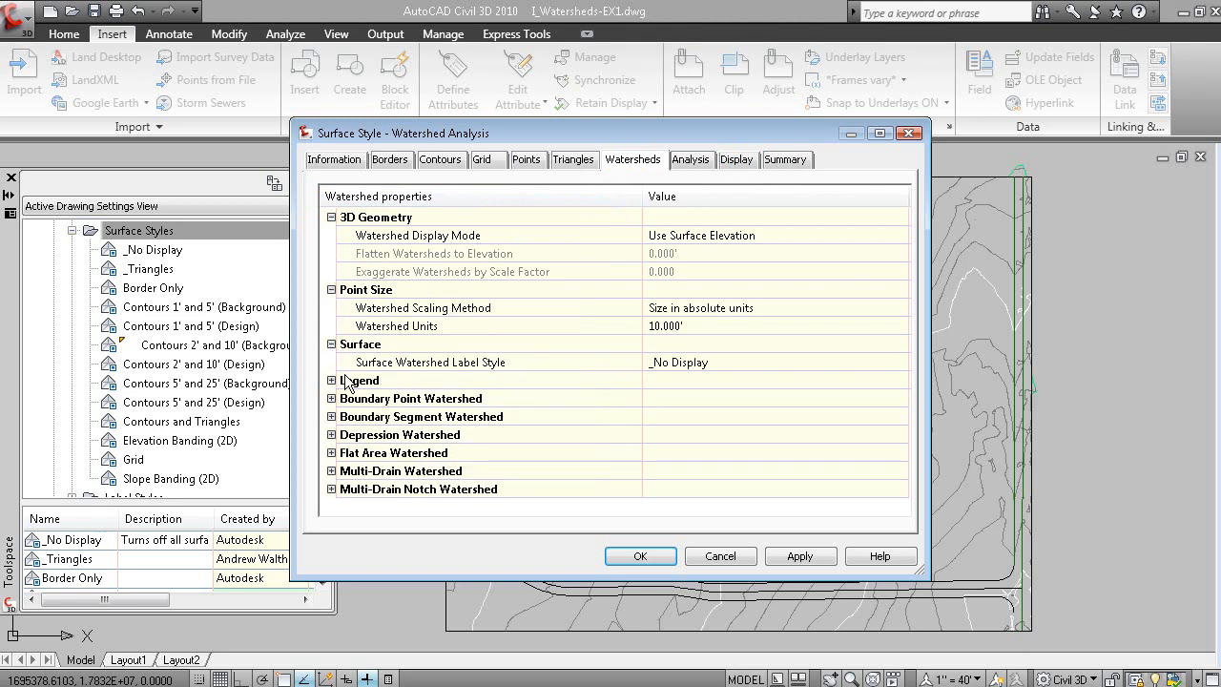
click(330, 380)
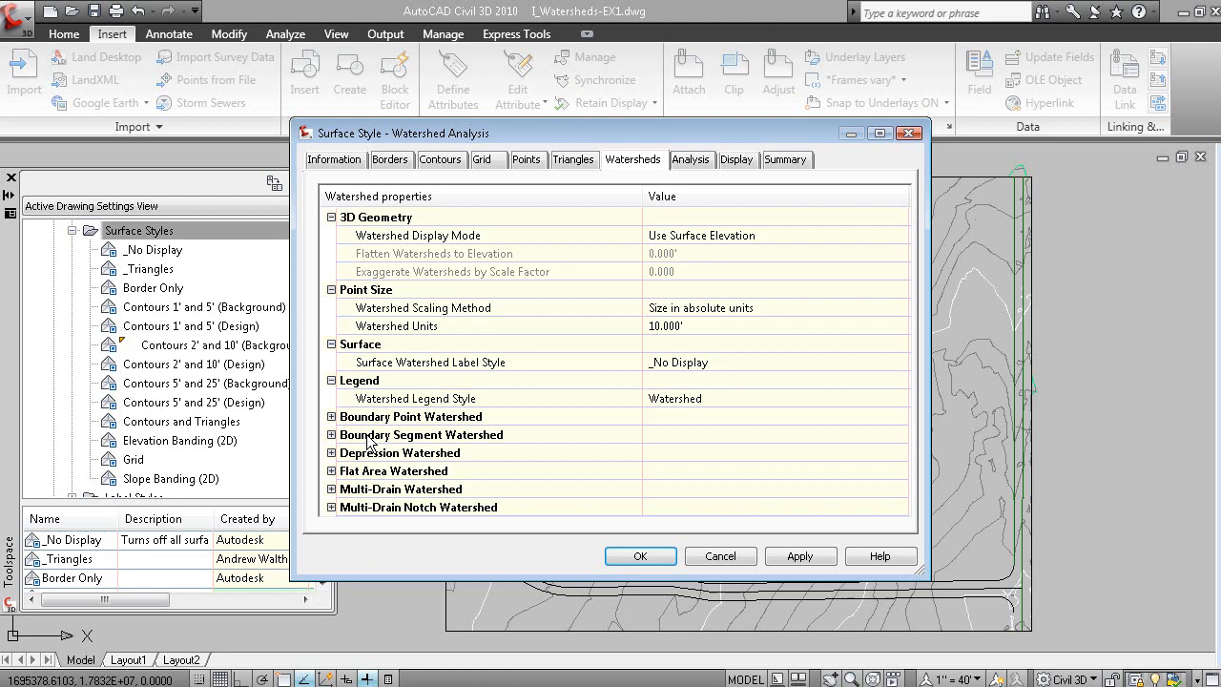
click(331, 416)
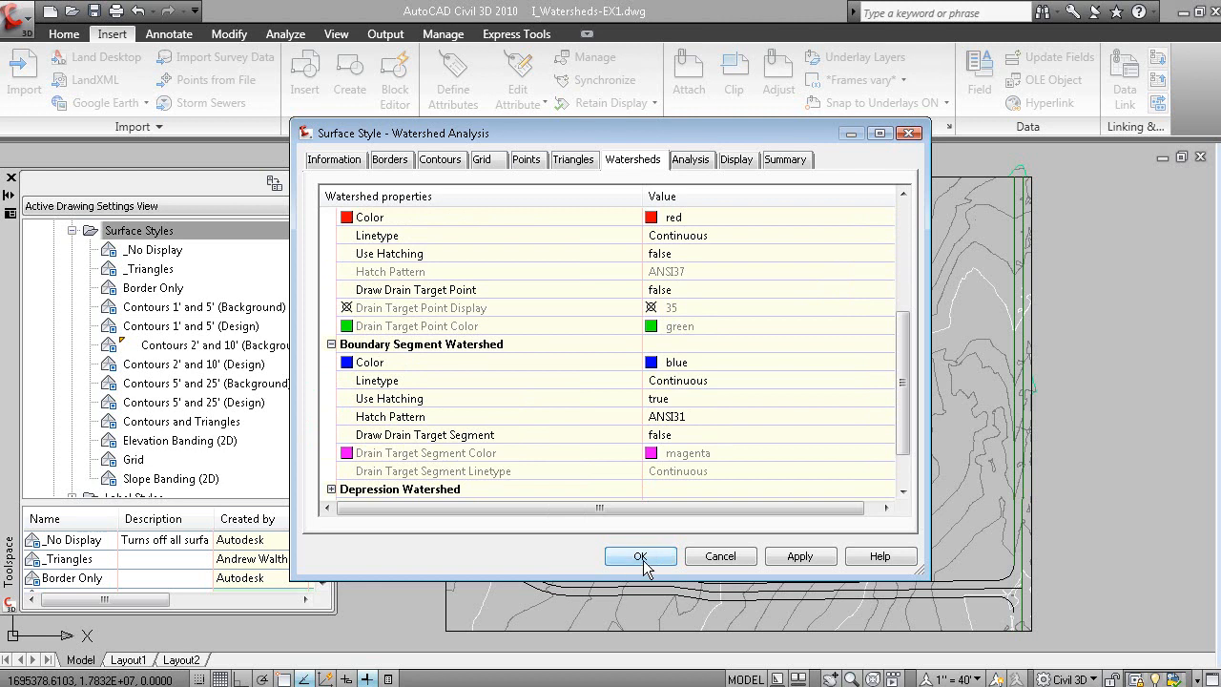
click(640, 556)
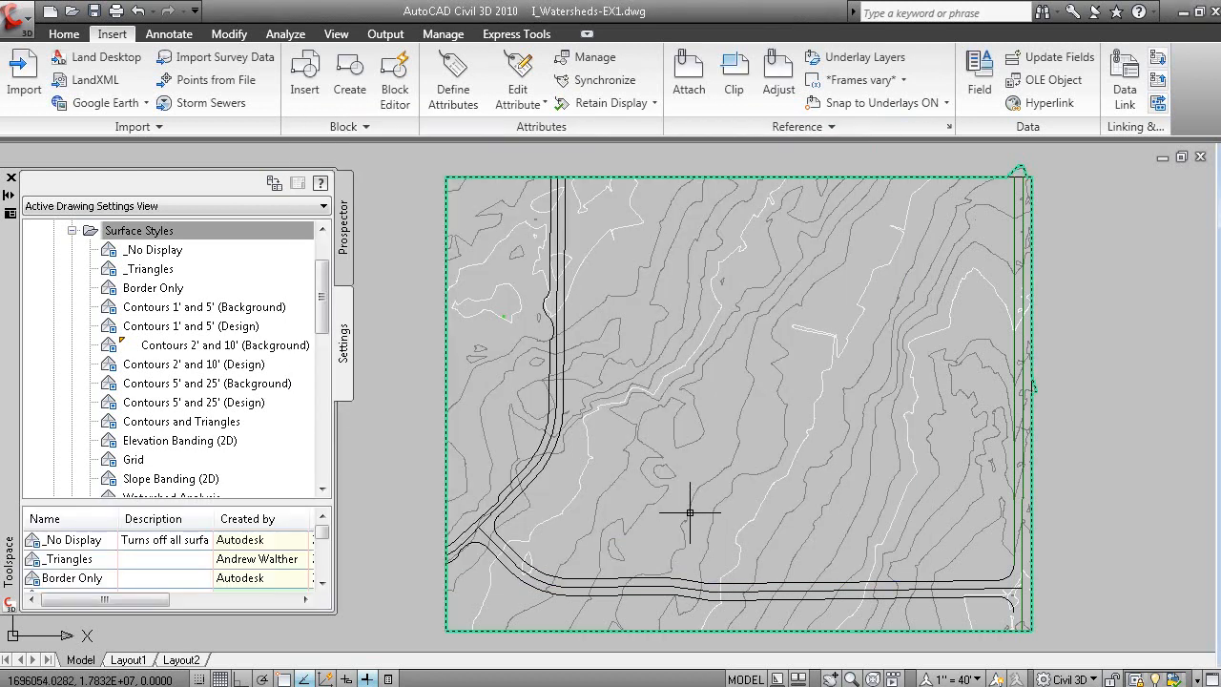
Step: Set the Existing Ground surface style to Watershed Analysis
click(138, 229)
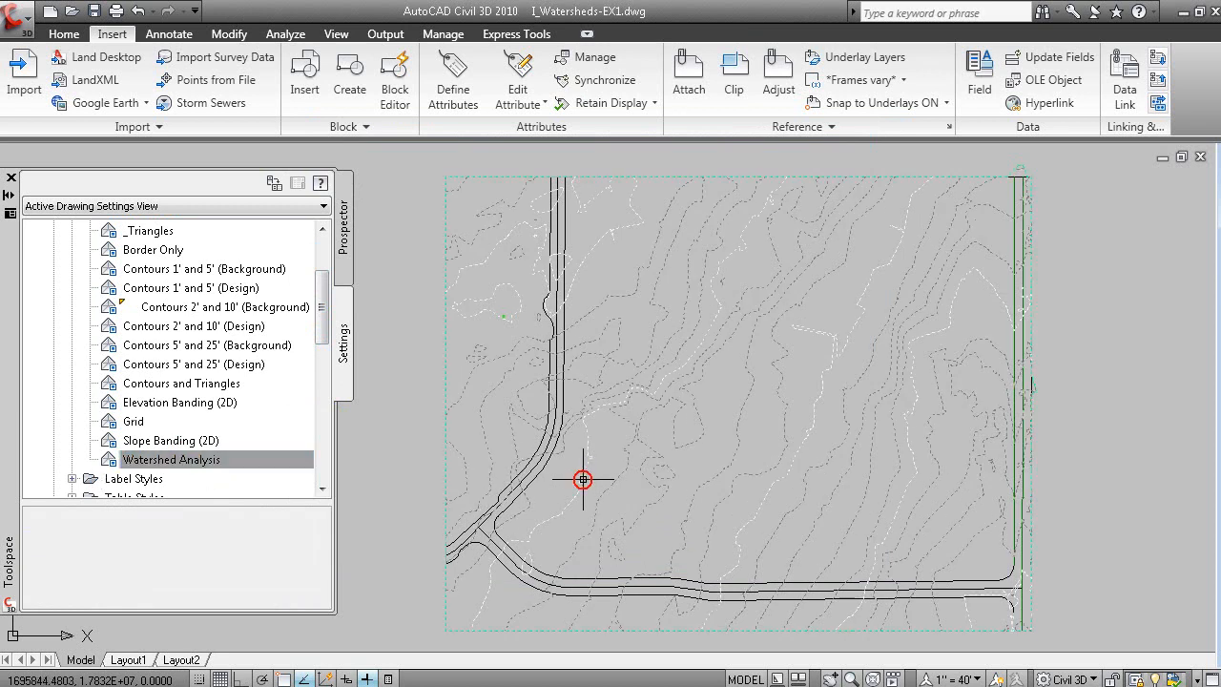
right_click(583, 480)
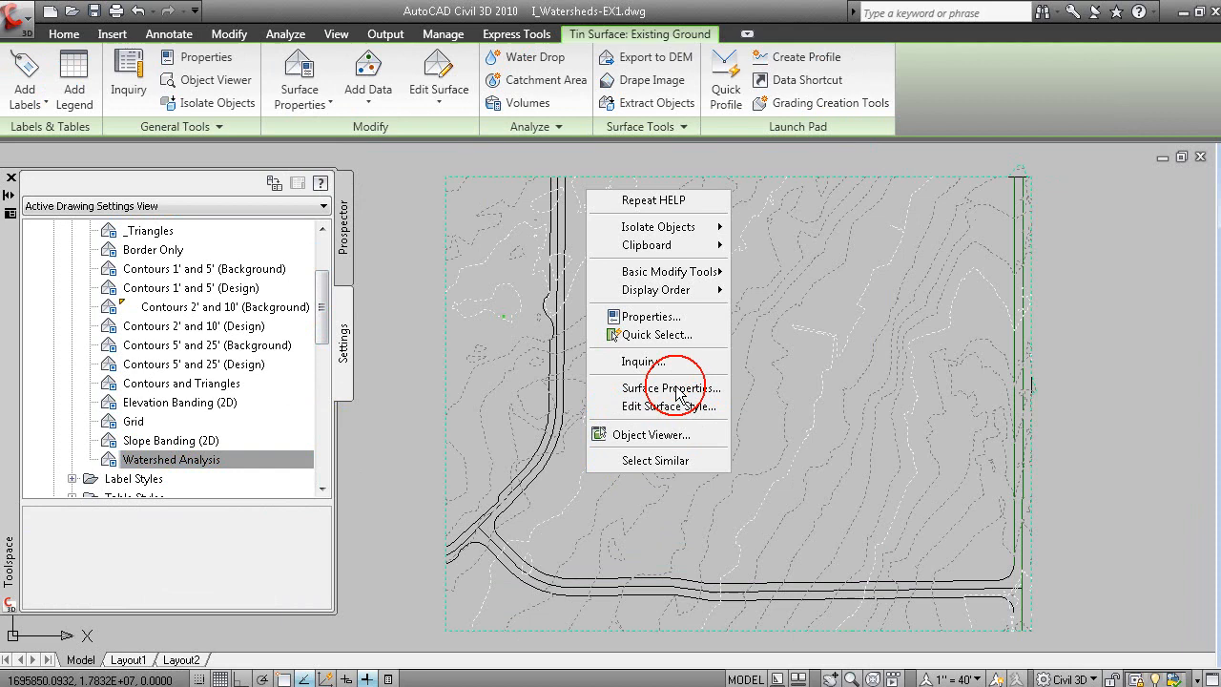
click(667, 387)
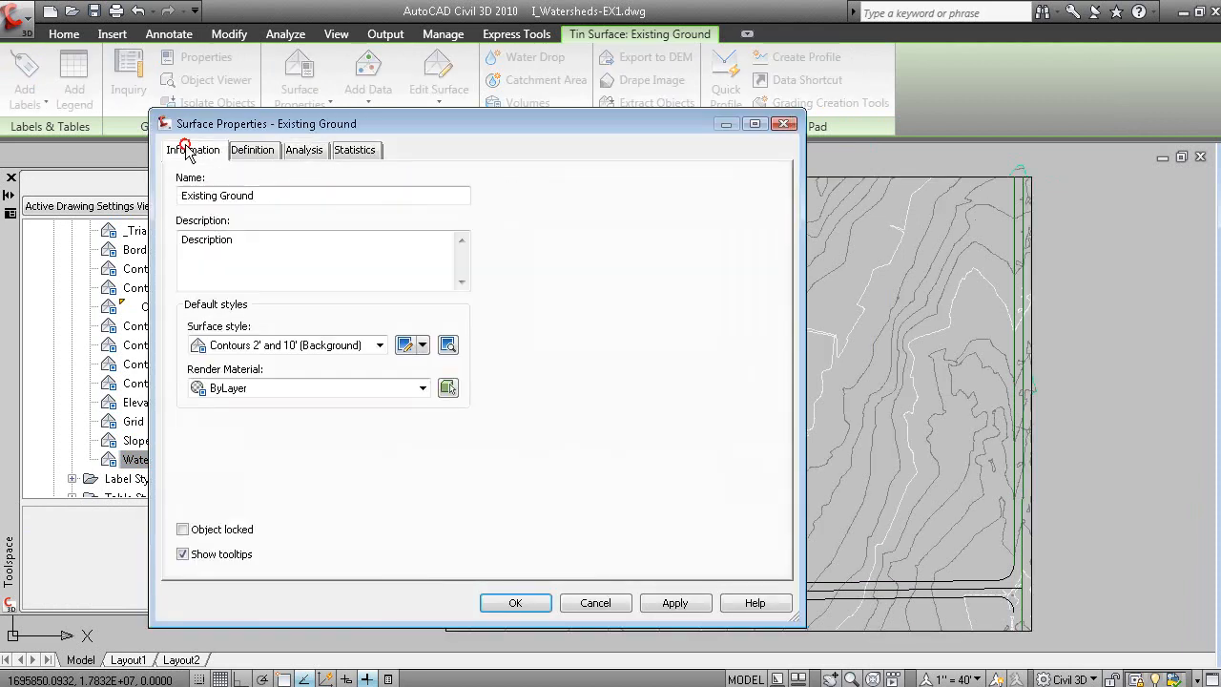
click(380, 345)
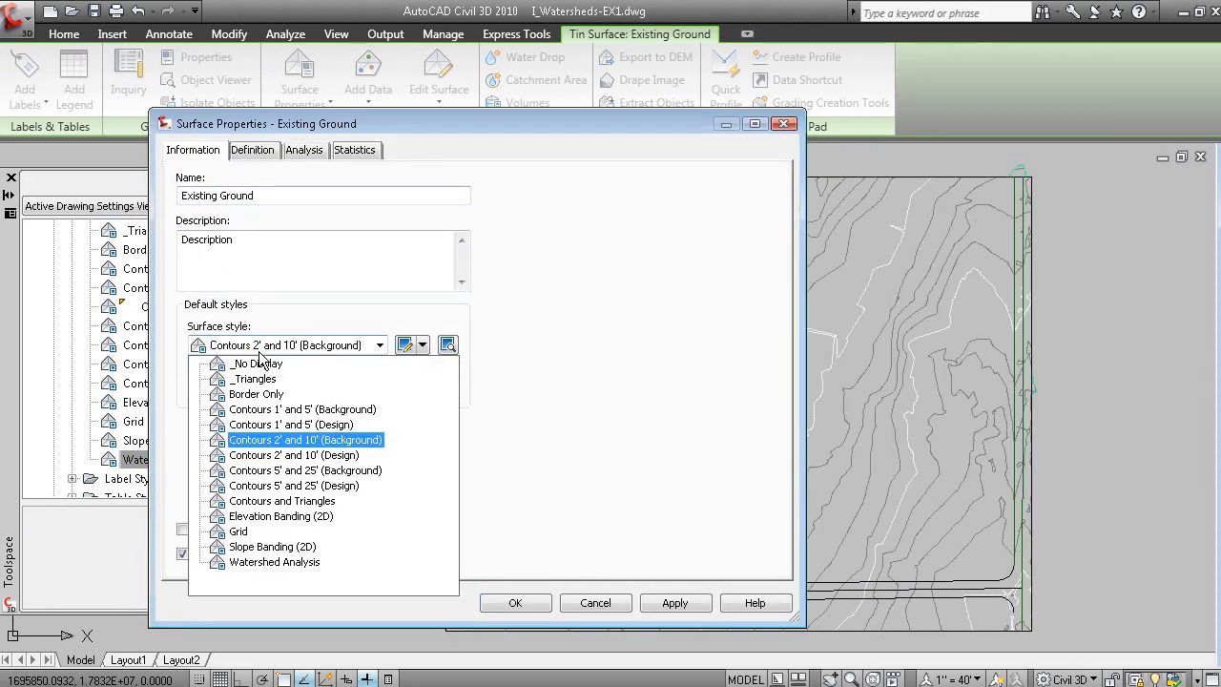
click(274, 561)
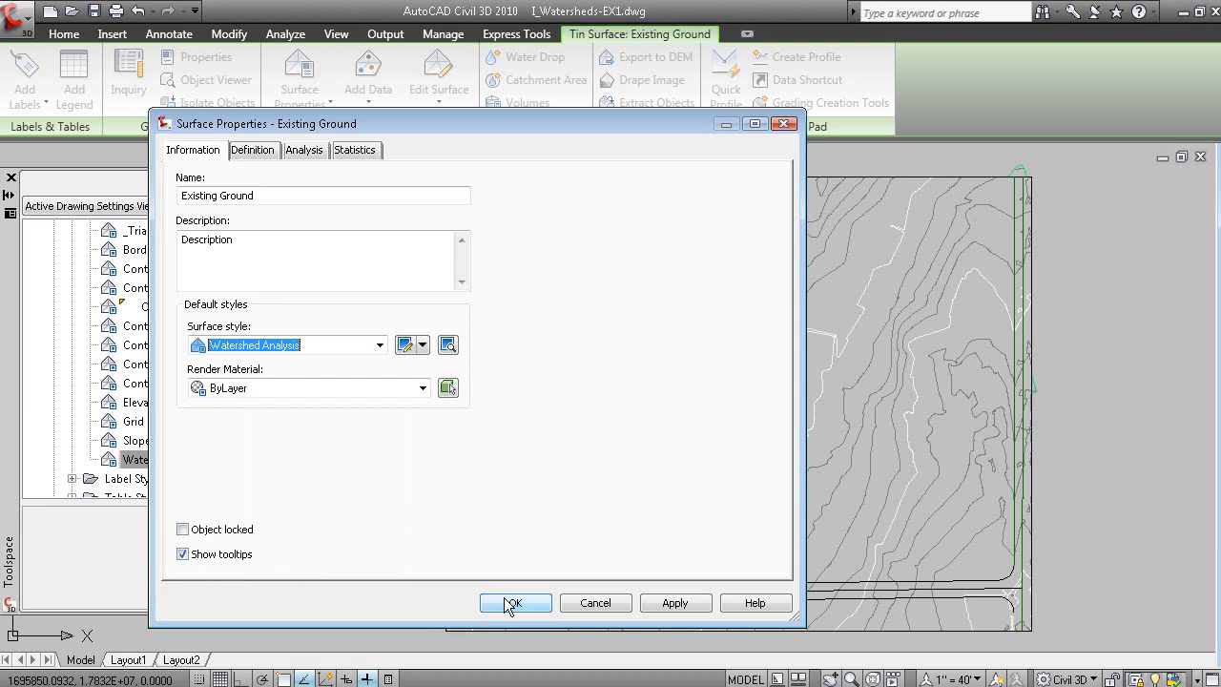
click(514, 602)
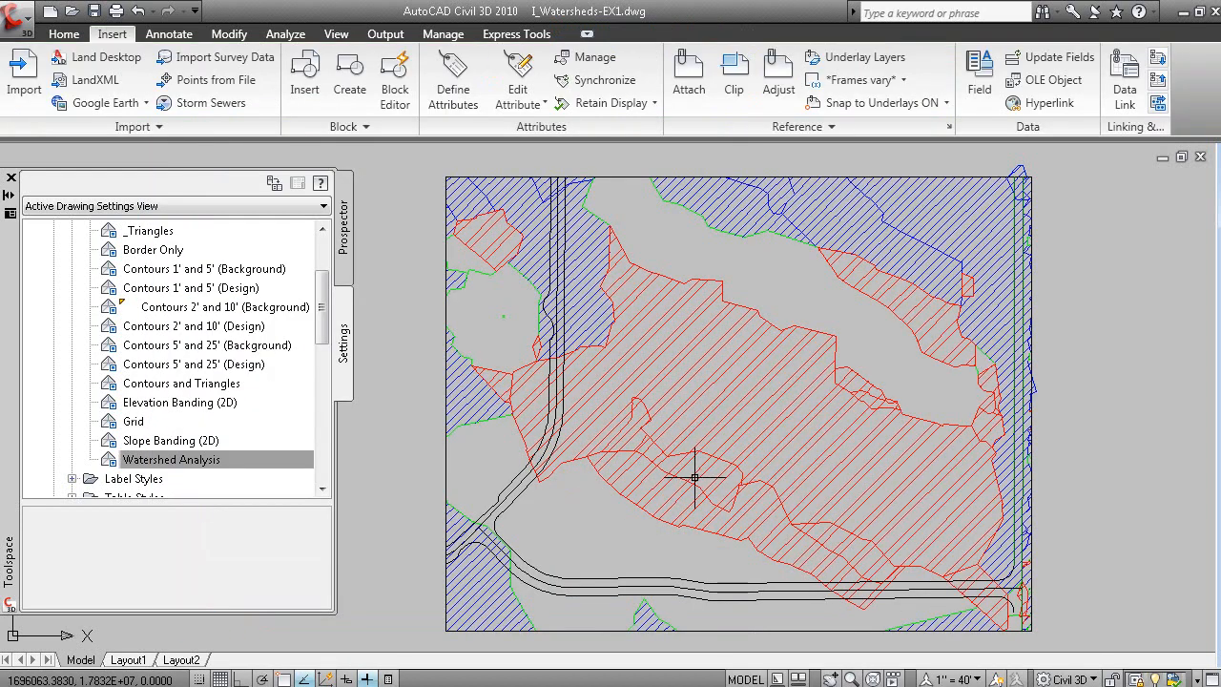
mouse_move(634, 505)
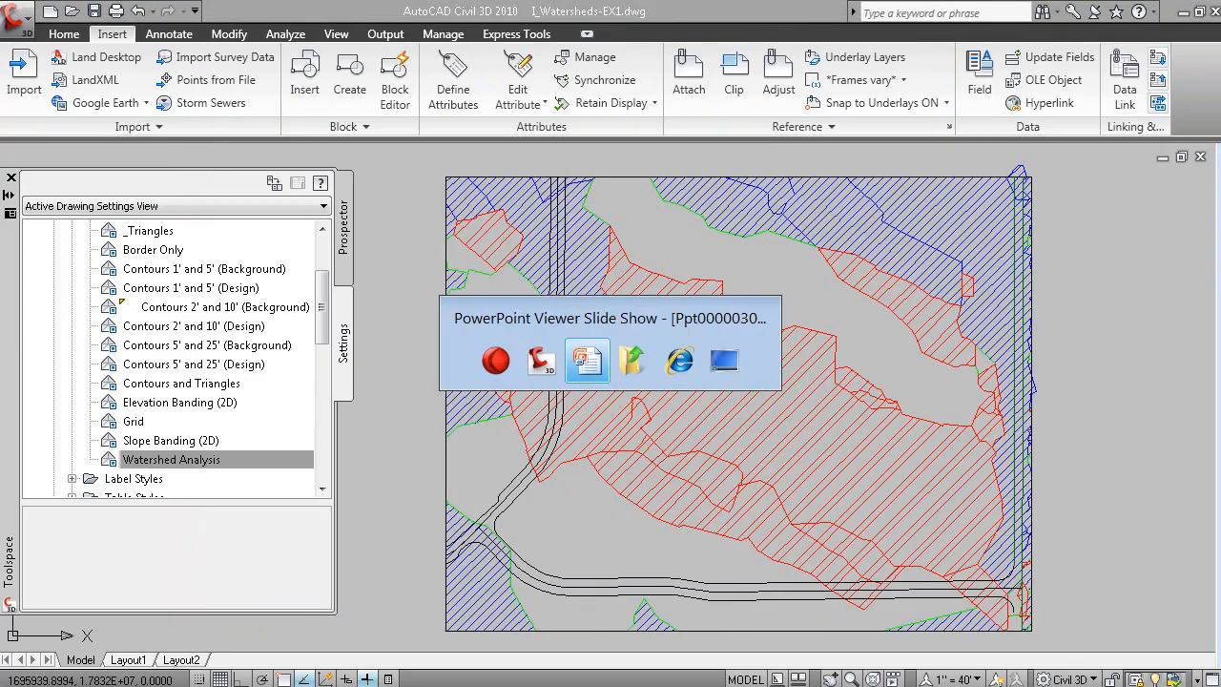
Step: Switch to the PowerPoint Viewer lesson slide show
click(587, 361)
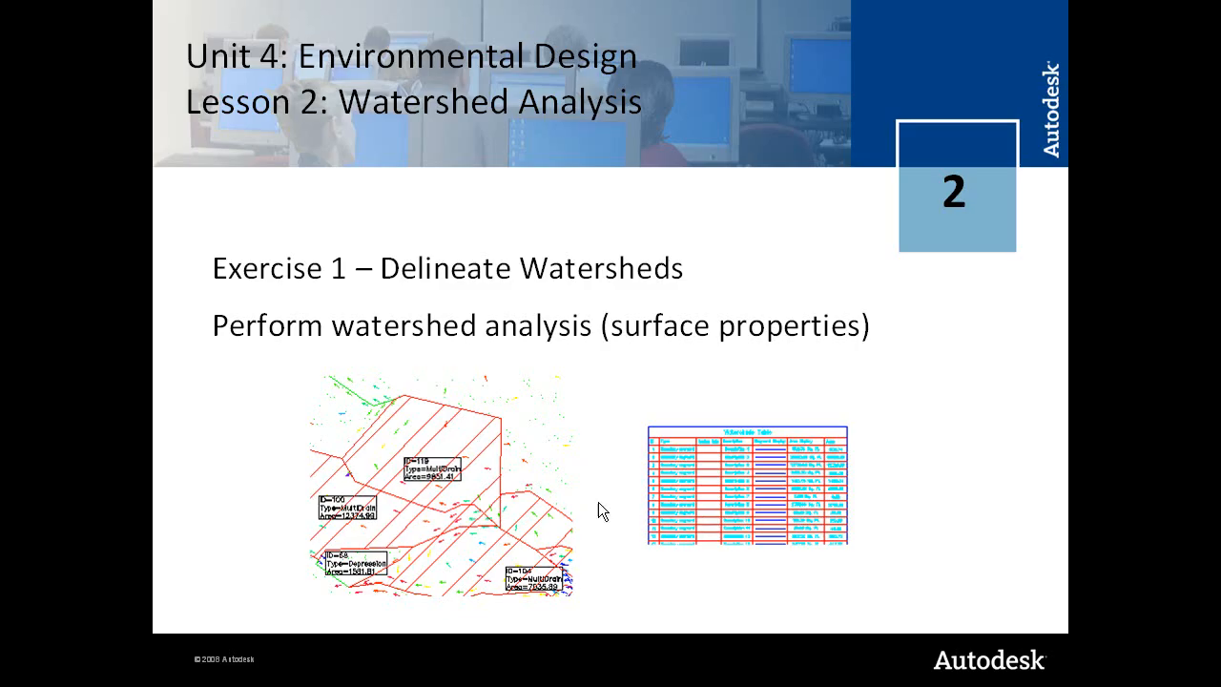
mouse_move(617, 468)
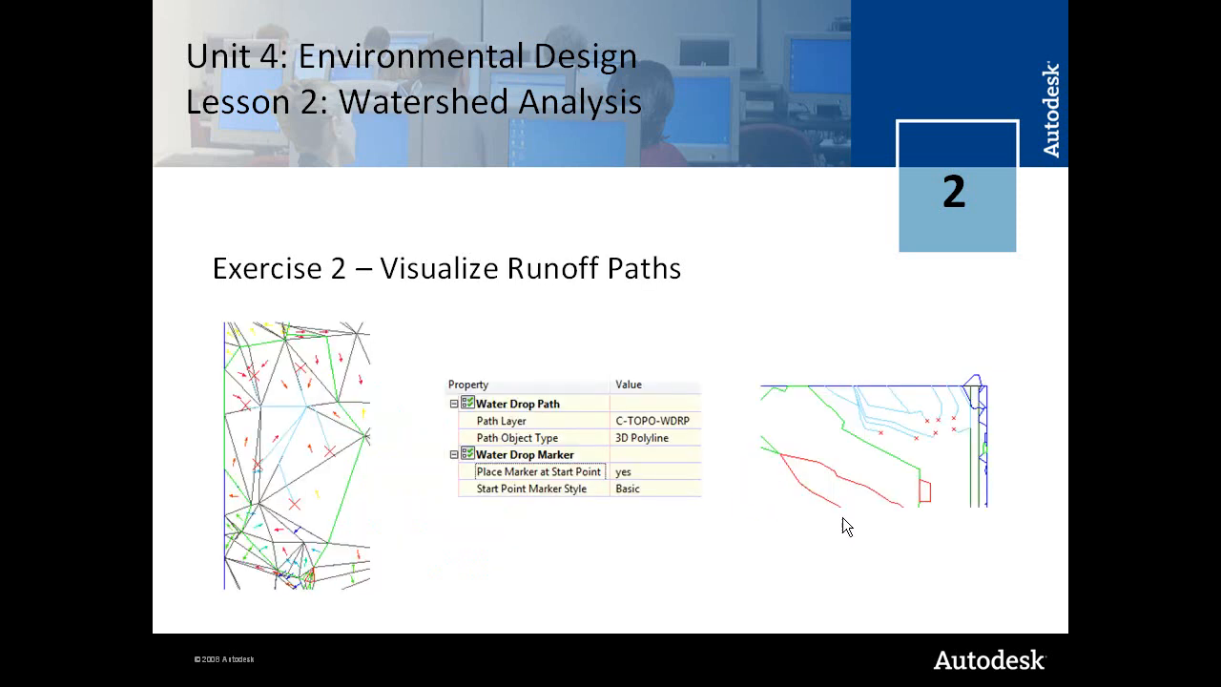
mouse_move(773, 507)
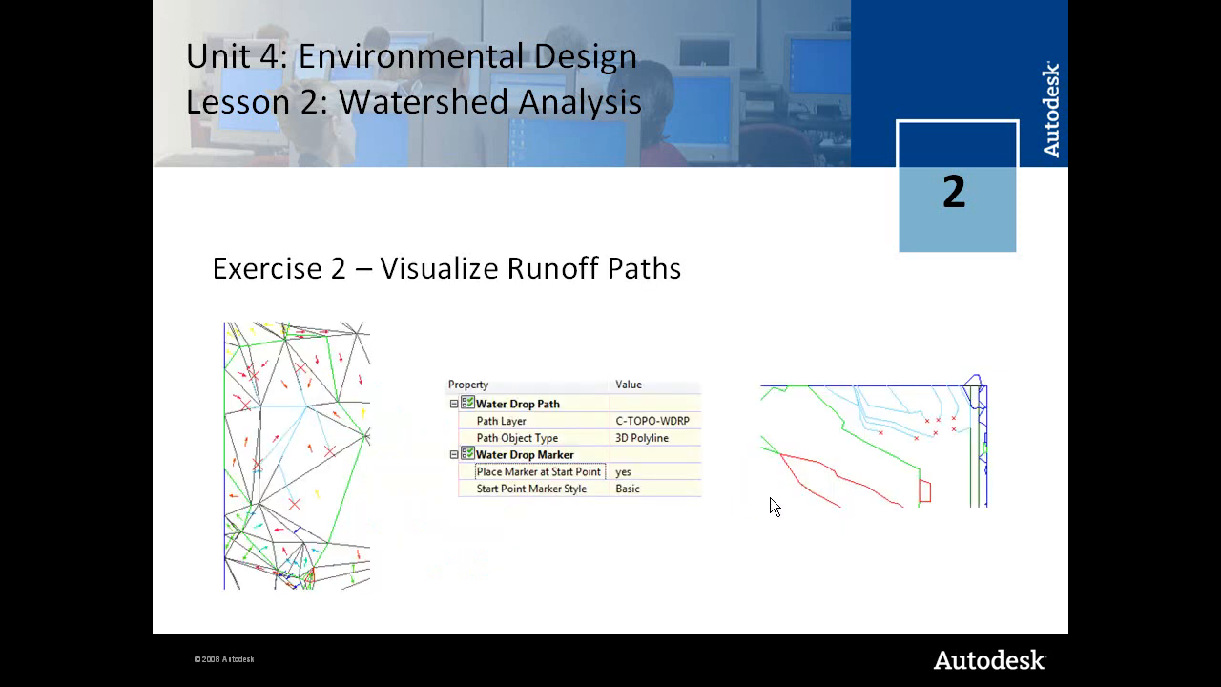
mouse_move(505, 513)
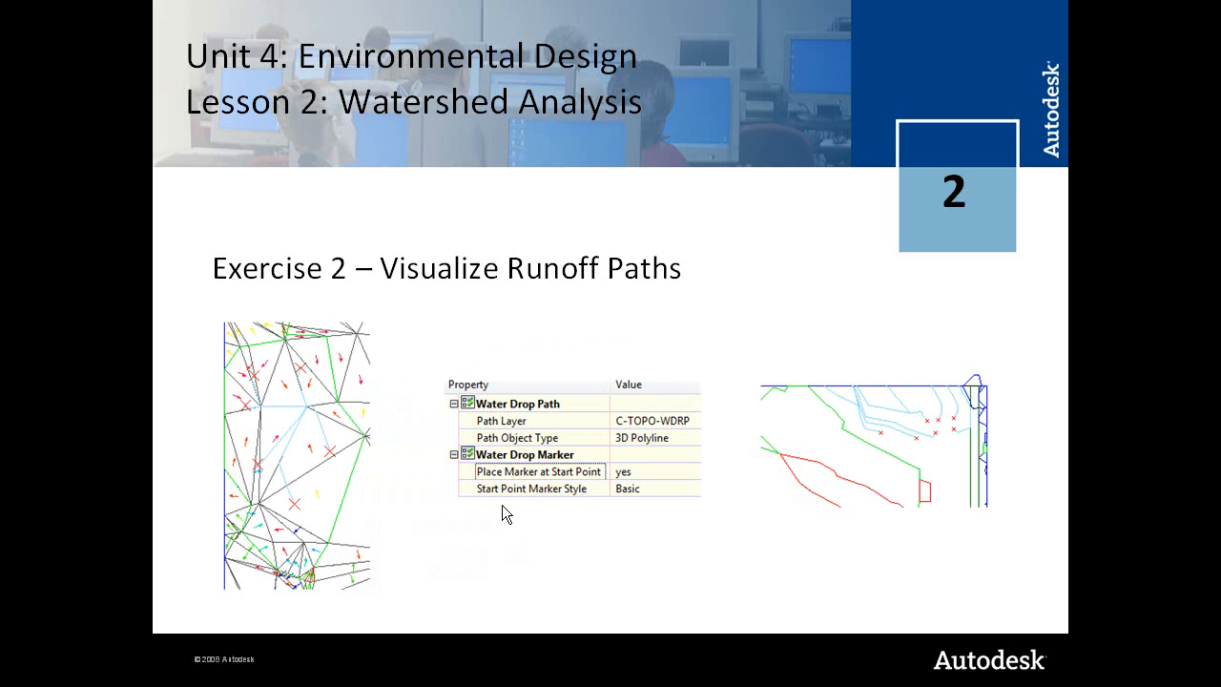
mouse_move(282, 445)
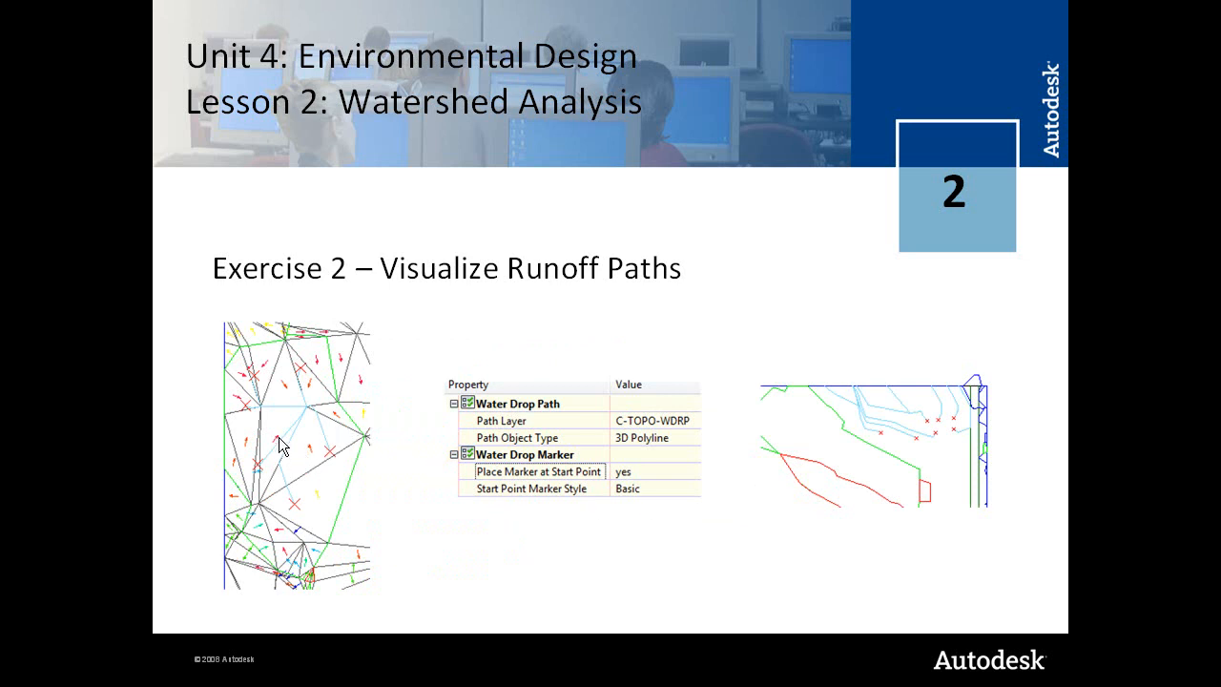
mouse_move(655, 474)
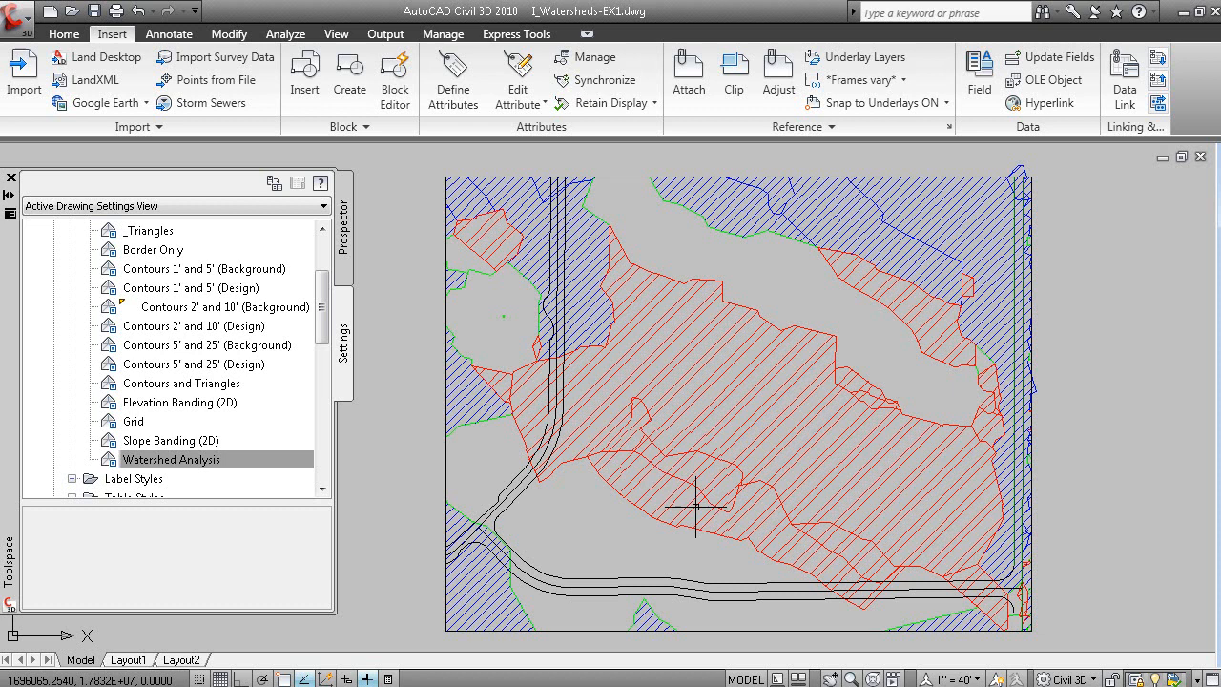
Step: Change the Existing Ground surface style to Contours 1' and 5' (Background)
right_click(694, 506)
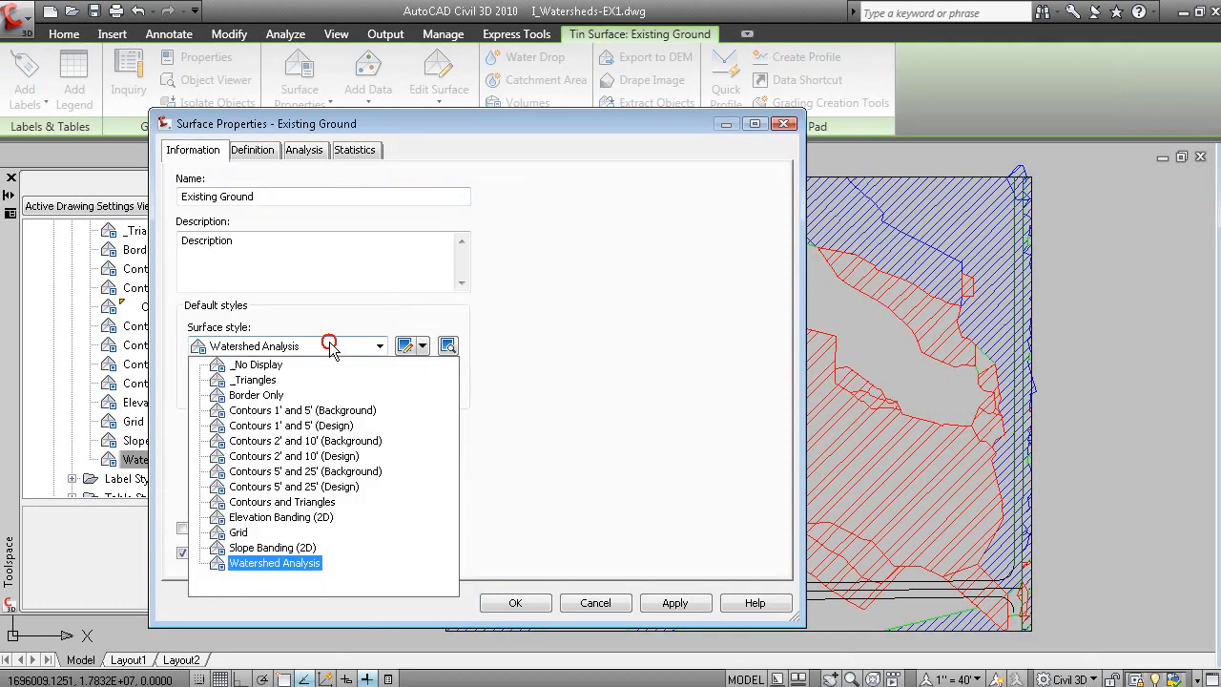
click(302, 410)
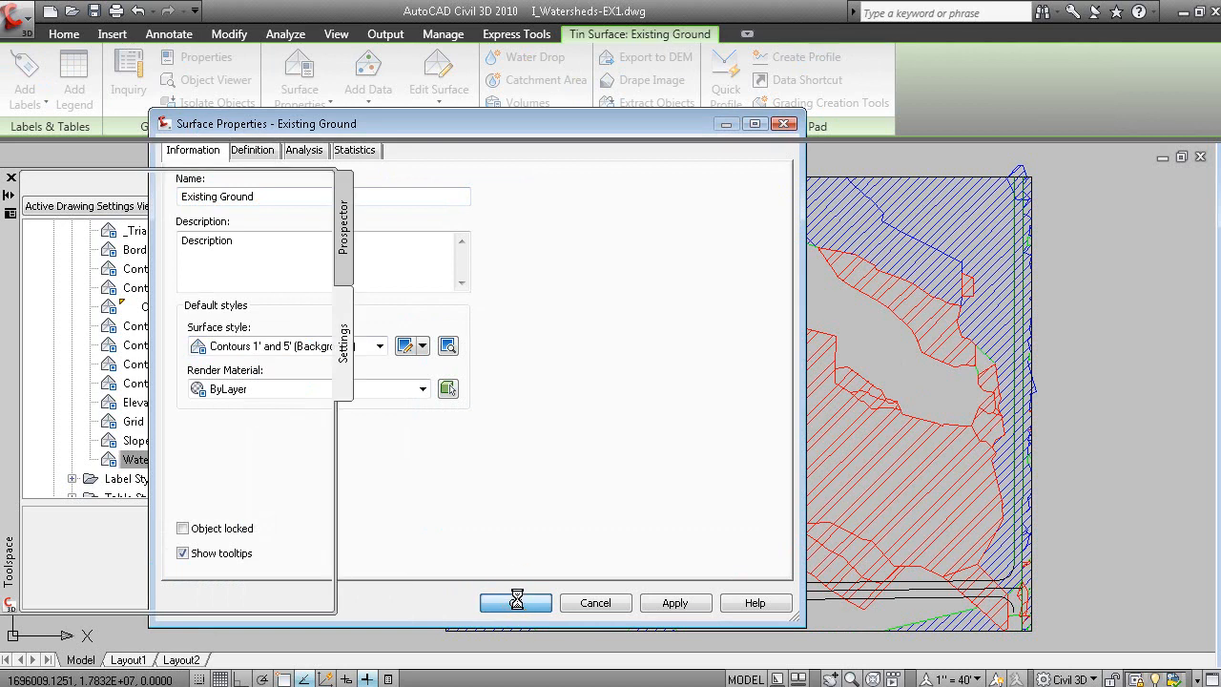
click(515, 602)
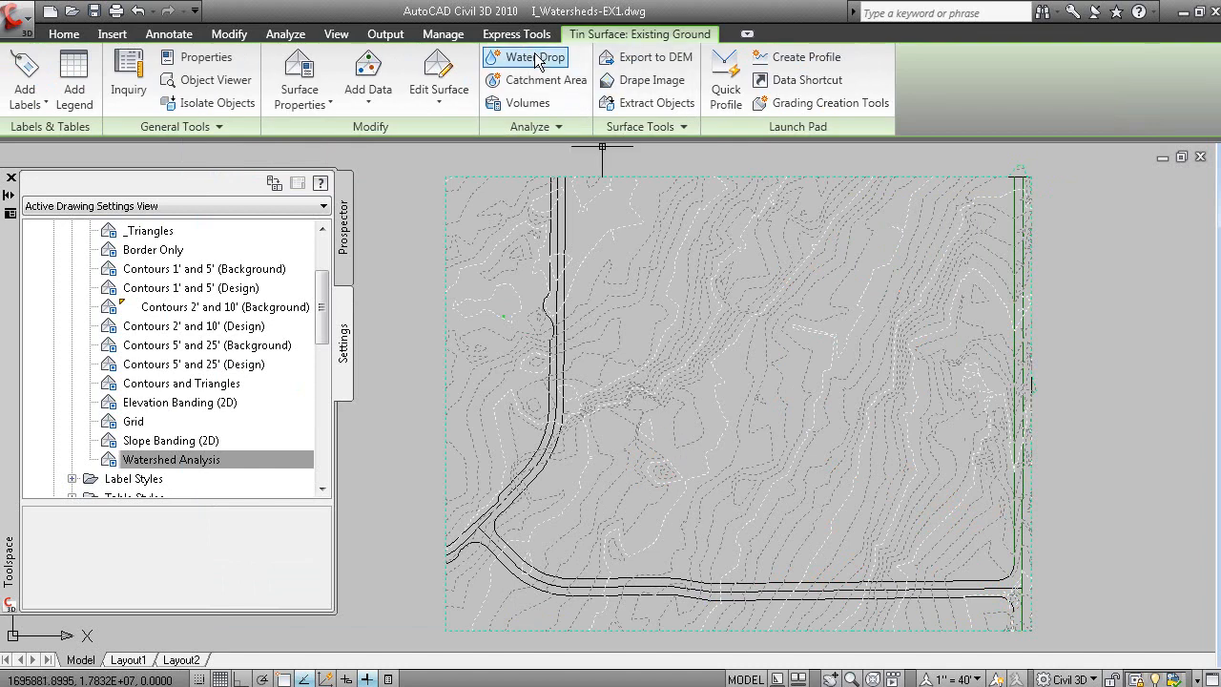
mouse_move(536, 57)
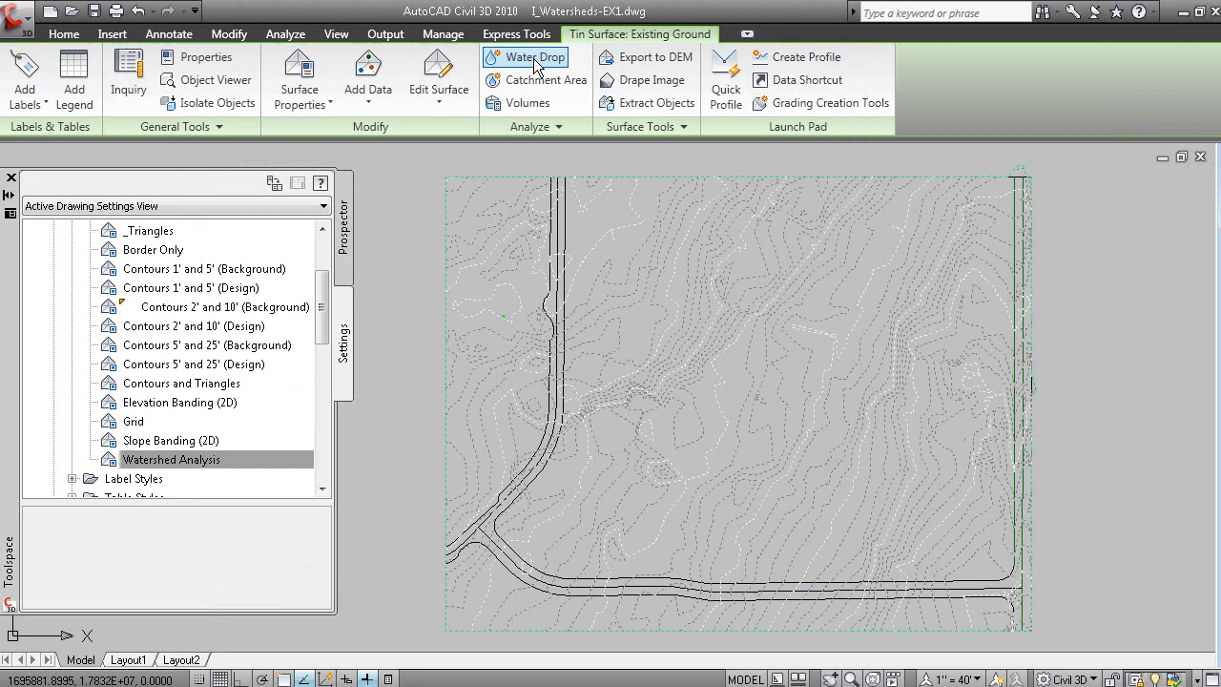
Step: Run Water Drop with default settings and pick runoff start points on the eastern slope
click(525, 56)
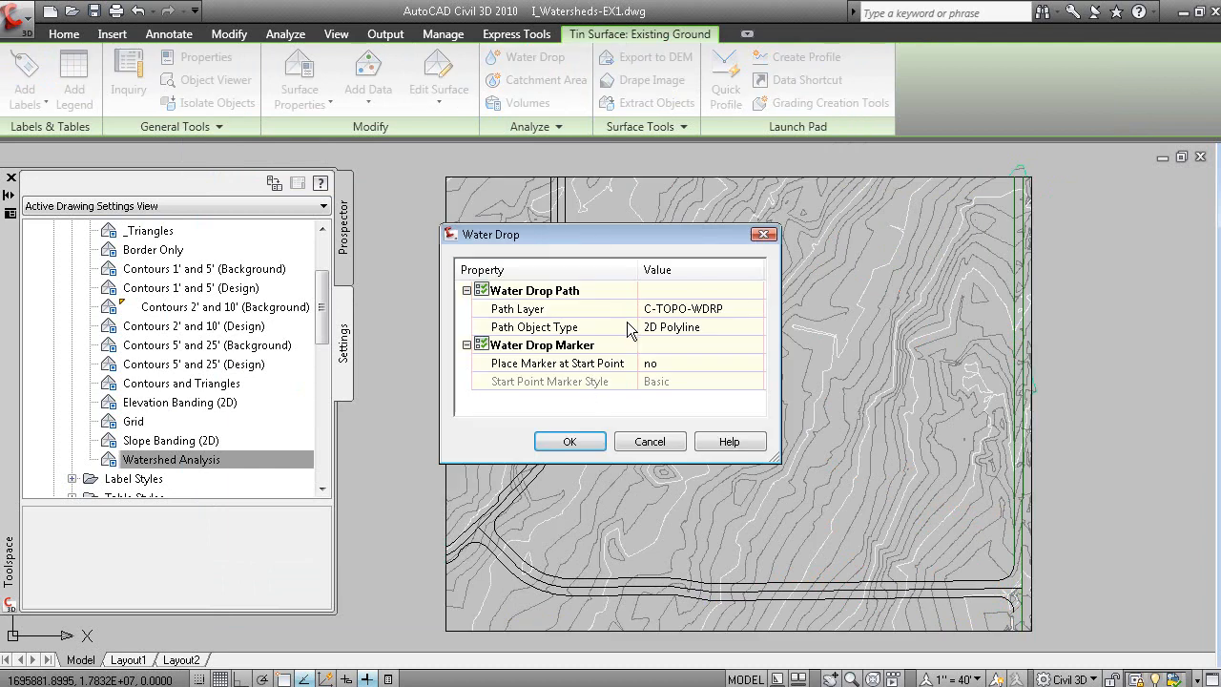
click(570, 442)
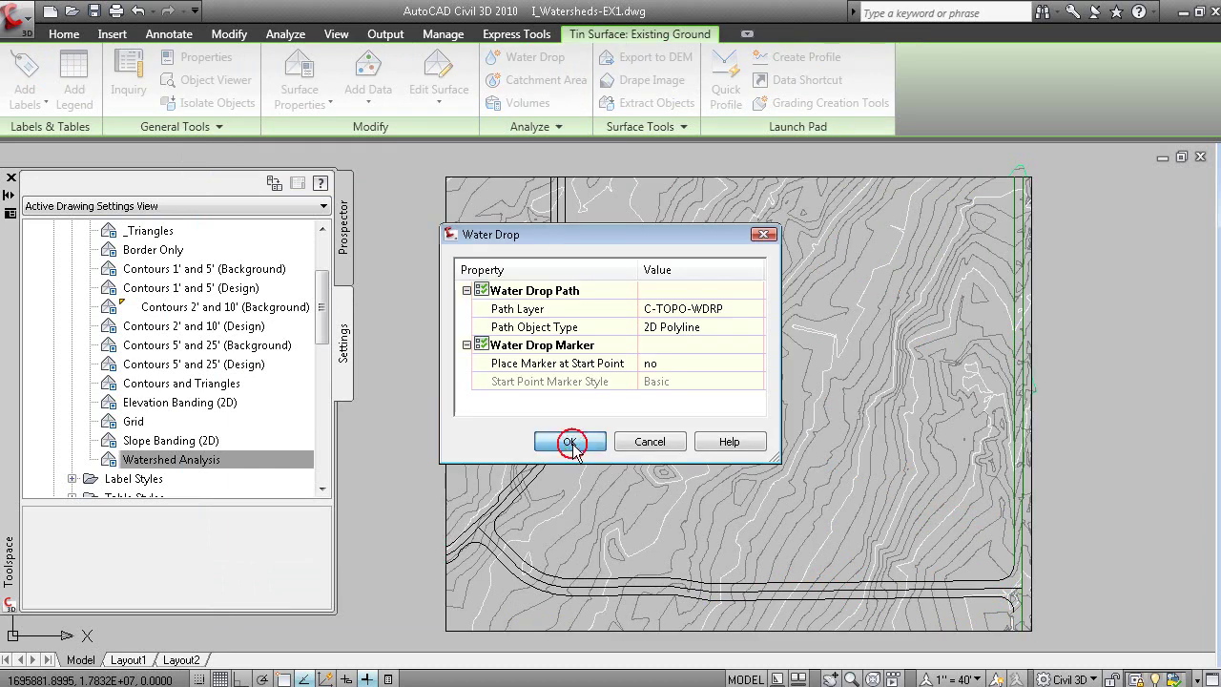
click(570, 441)
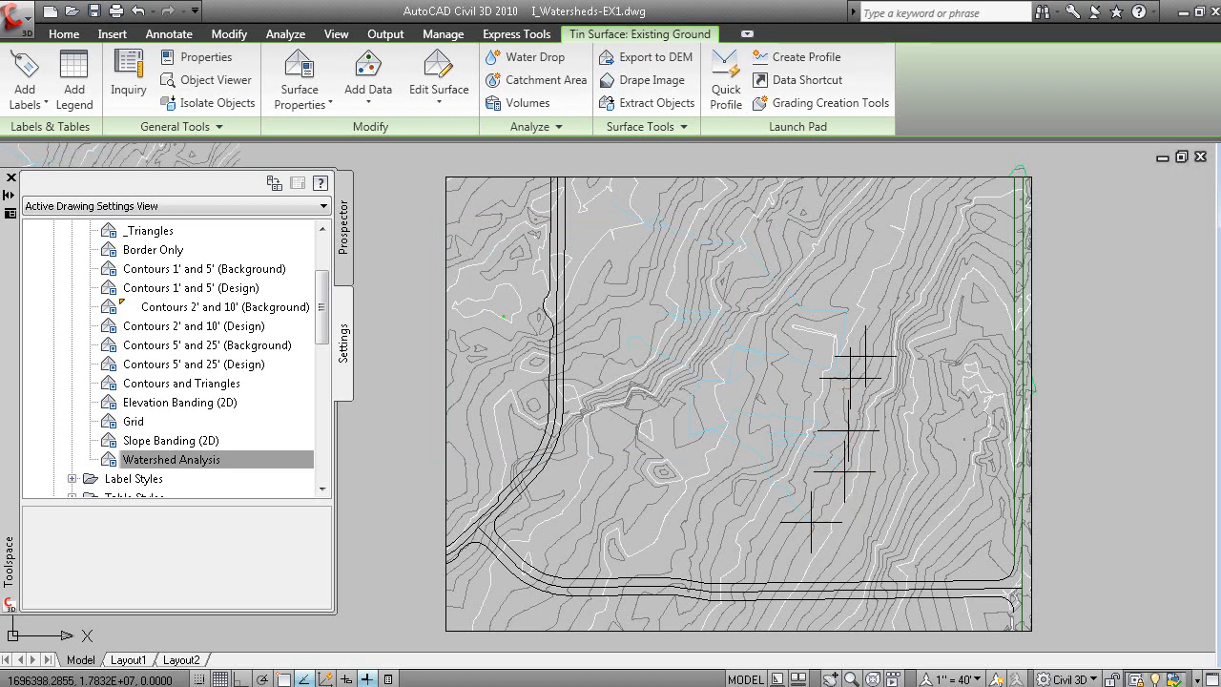
click(853, 541)
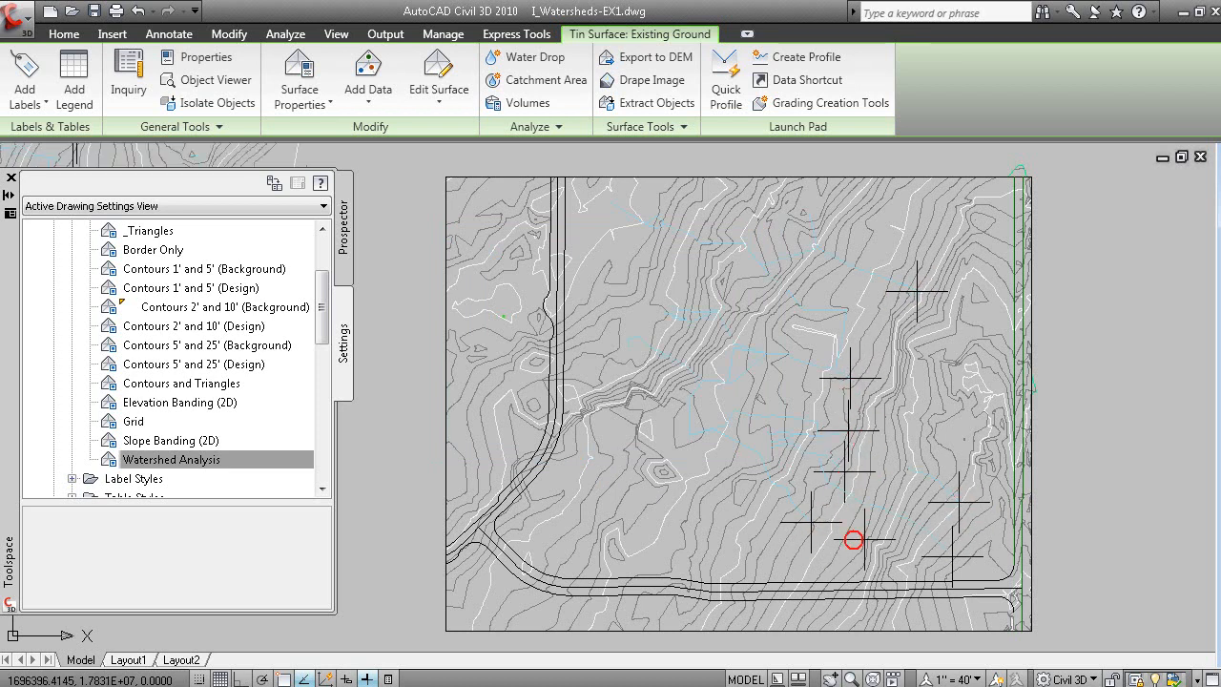